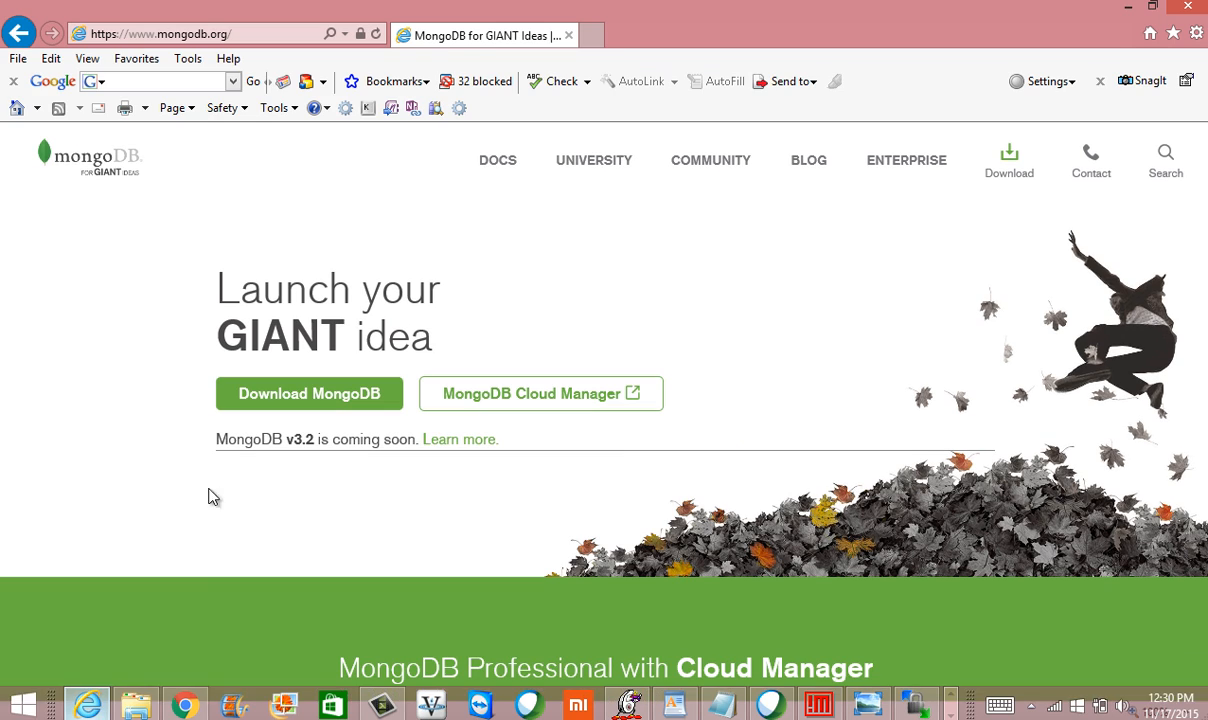
# From mongodb.org reach the downloads page for the current stable release 3.0.7
pyautogui.click(200, 33)
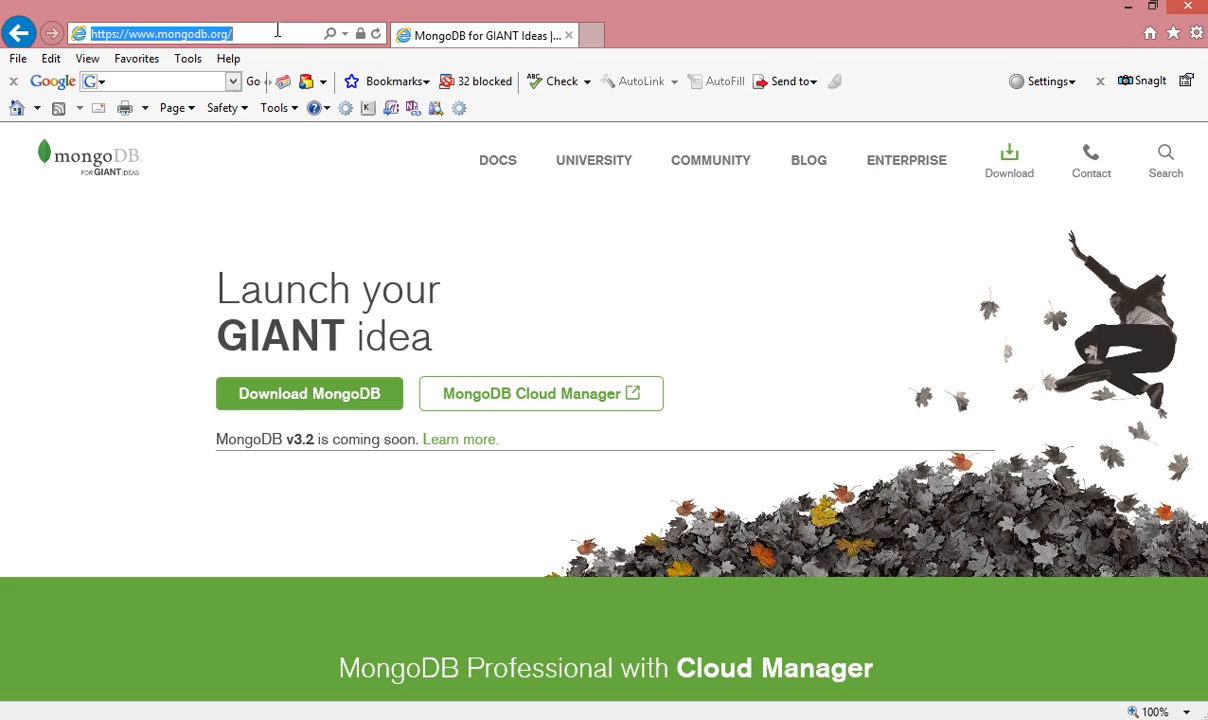
pyautogui.moveTo(309, 393)
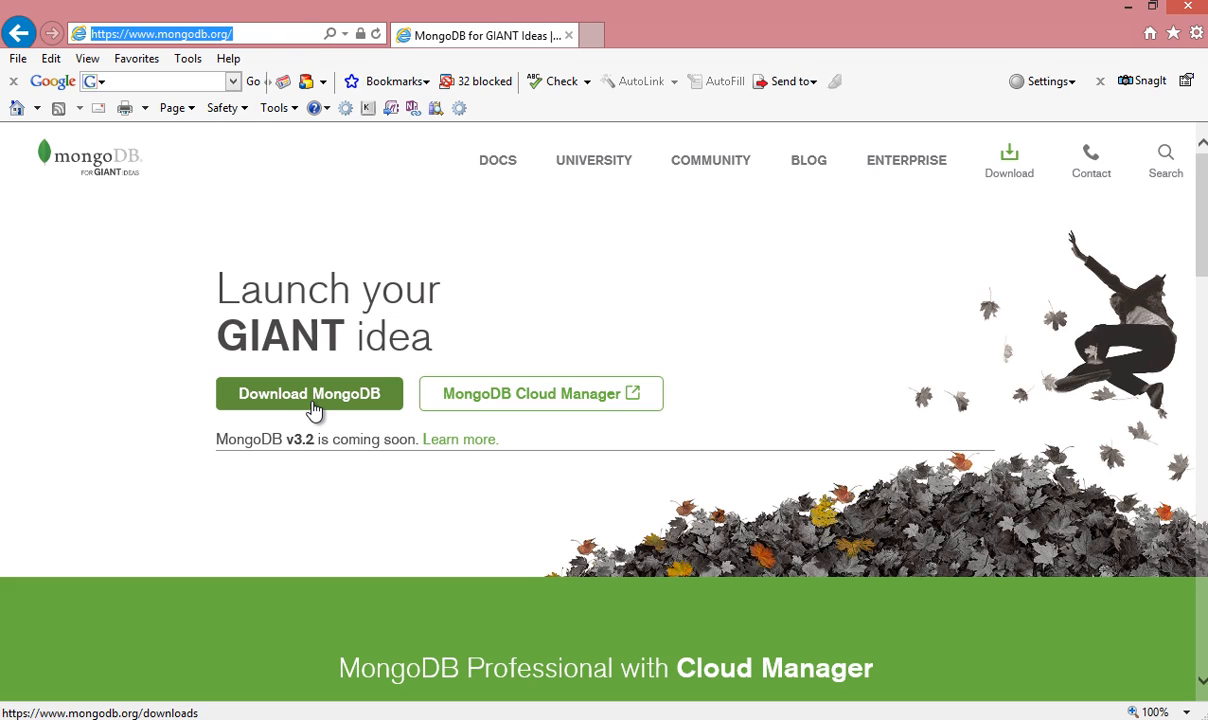
pyautogui.click(309, 393)
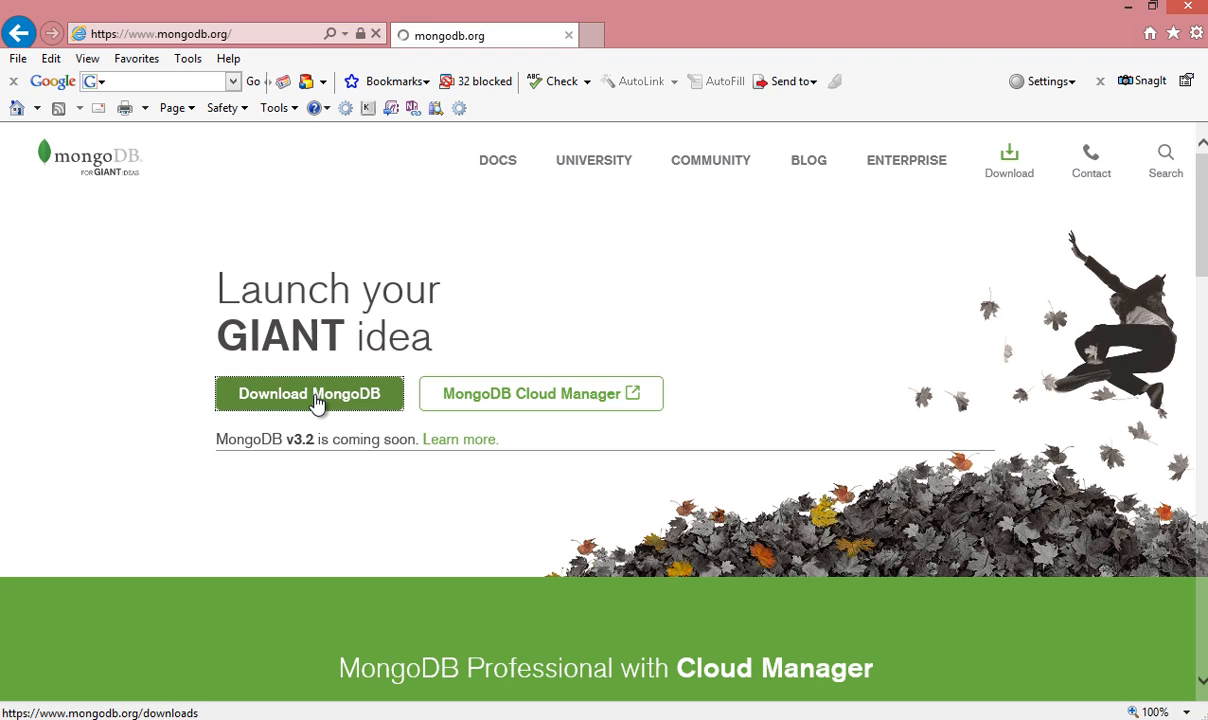
pyautogui.click(309, 393)
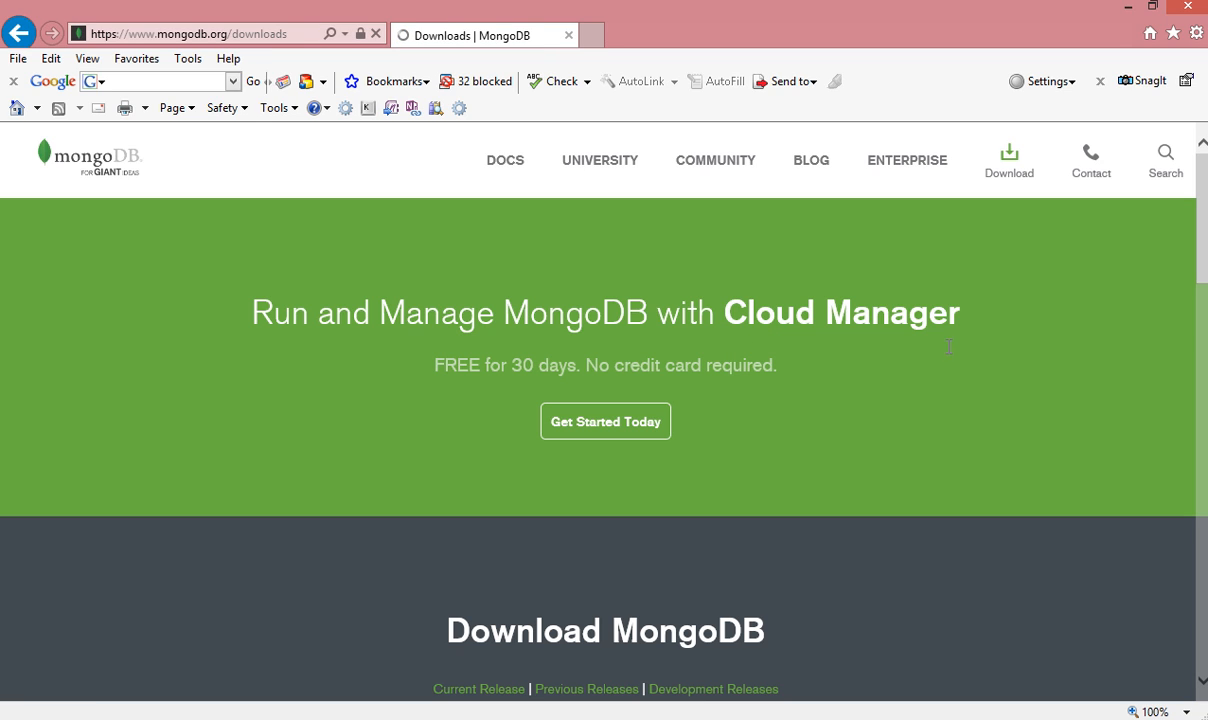
pyautogui.click(478, 689)
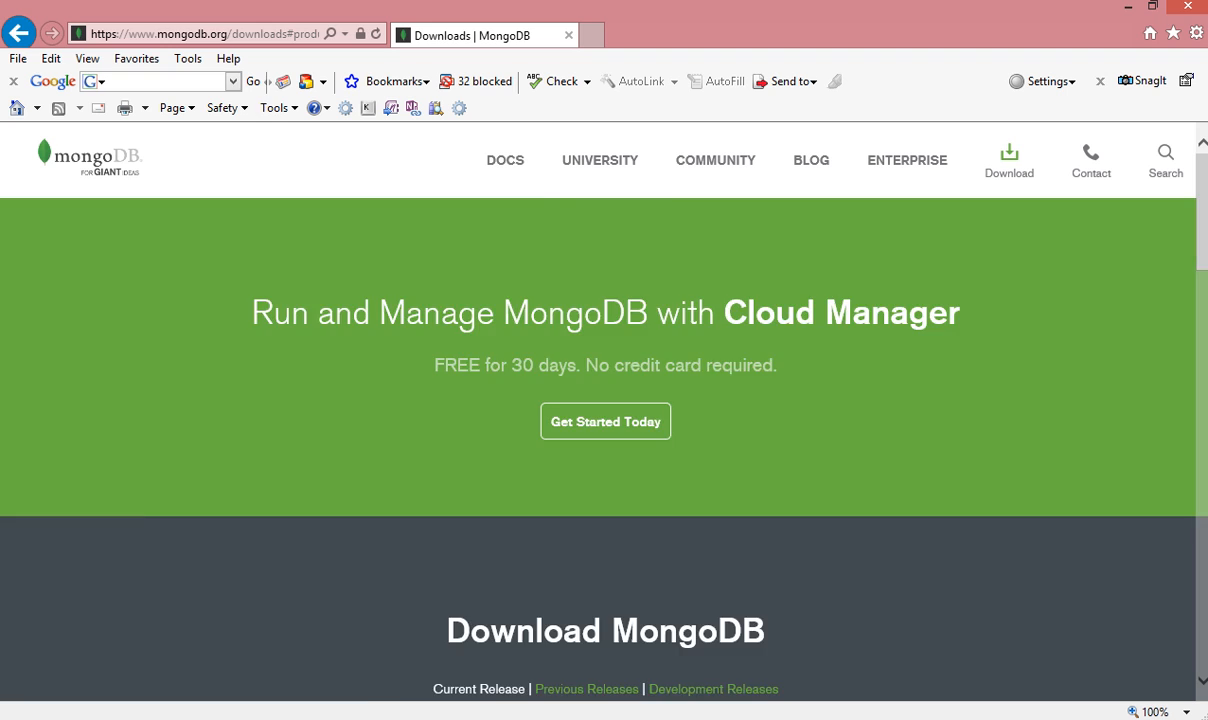
pyautogui.scroll(-3)
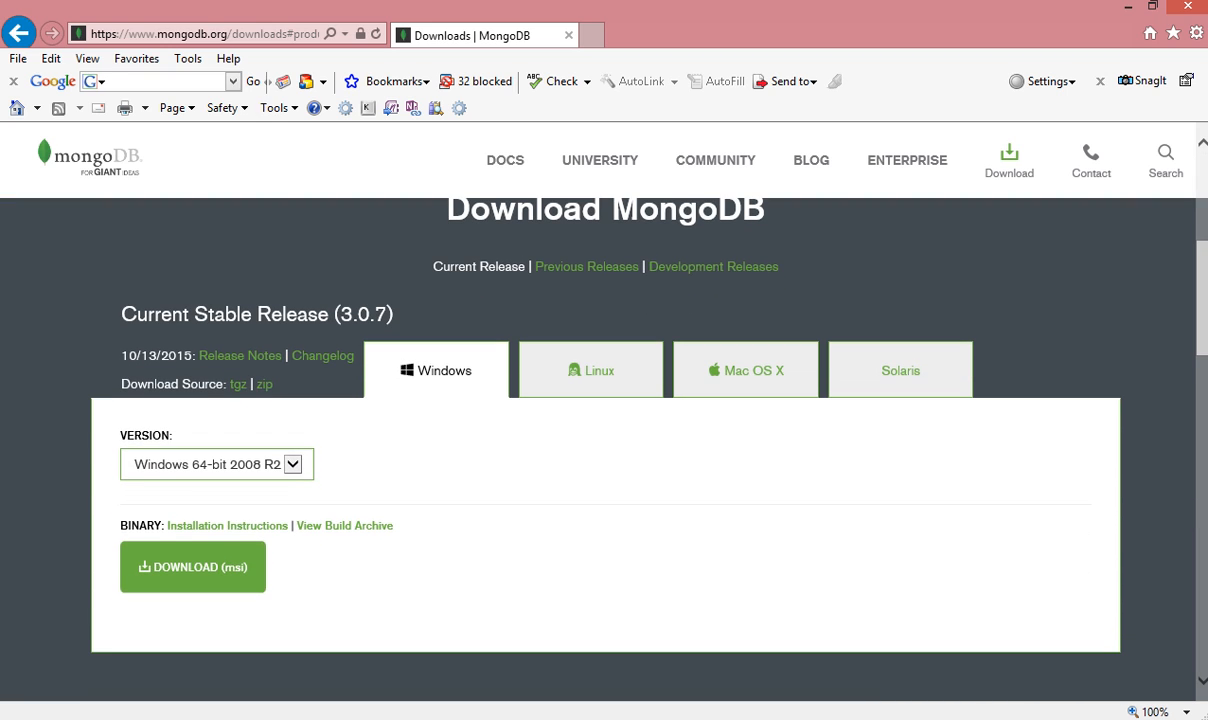
pyautogui.moveTo(843, 480)
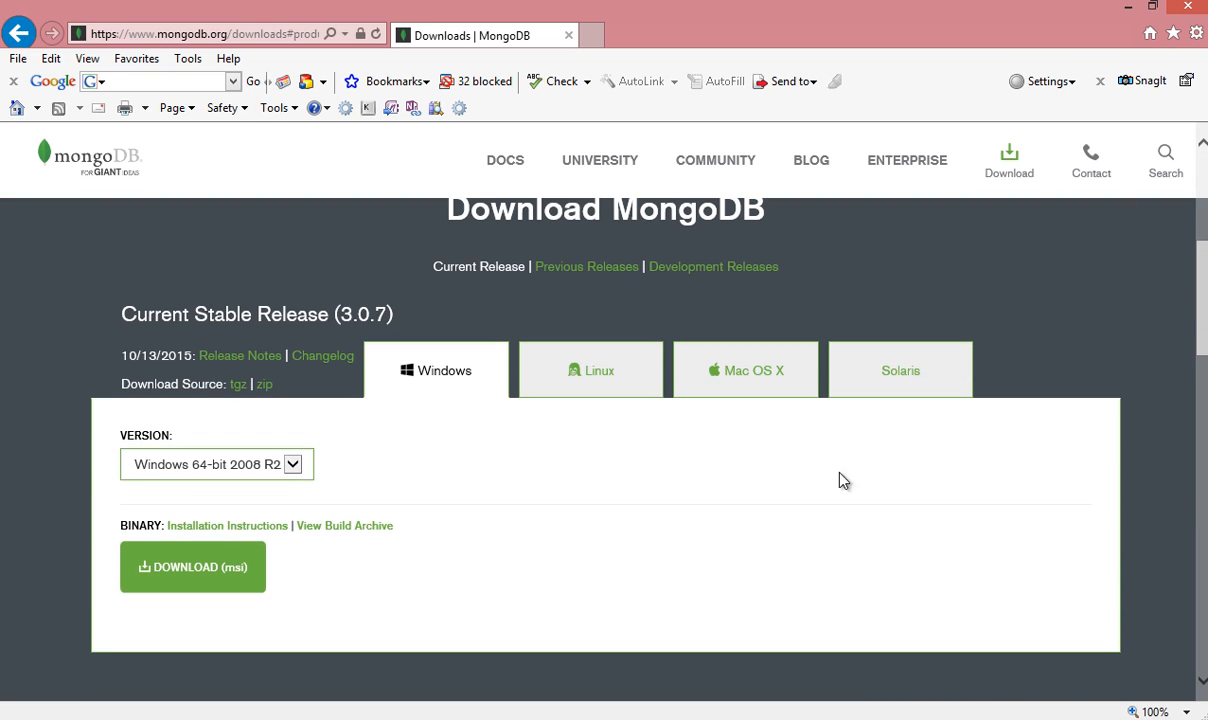
# Switch to the Linux builds and select RHEL 5 Linux 64-bit for 3.0.7
pyautogui.click(591, 370)
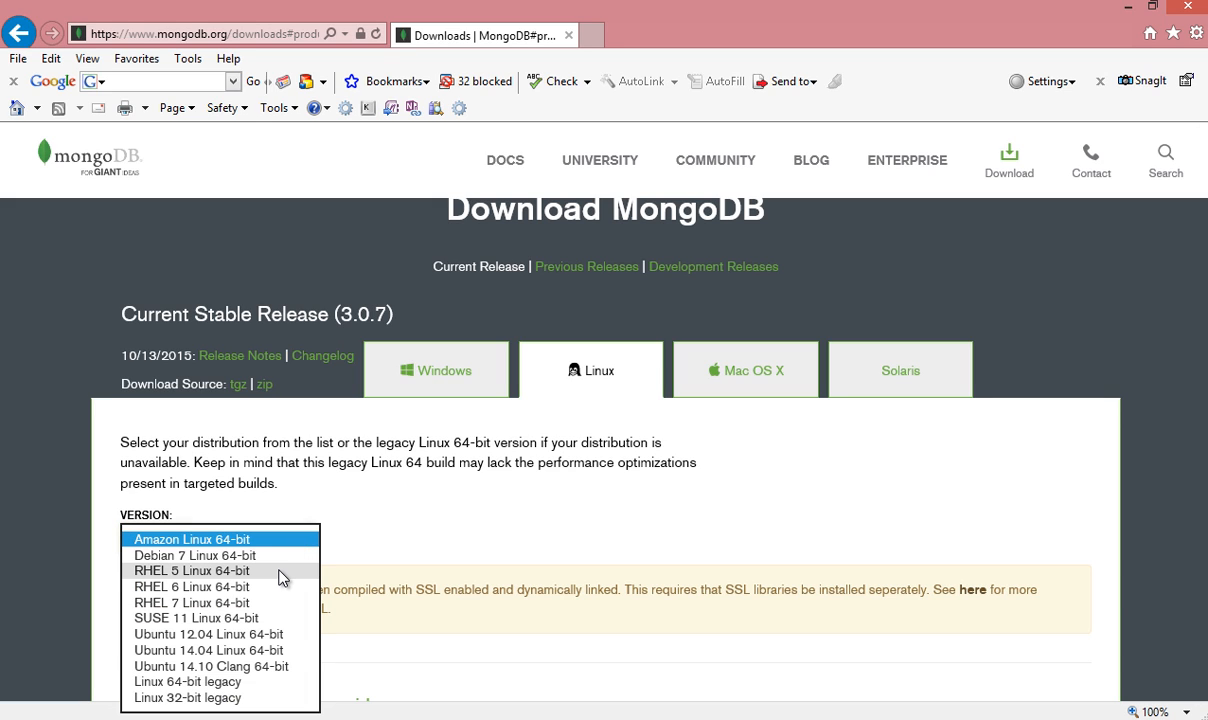
pyautogui.click(192, 570)
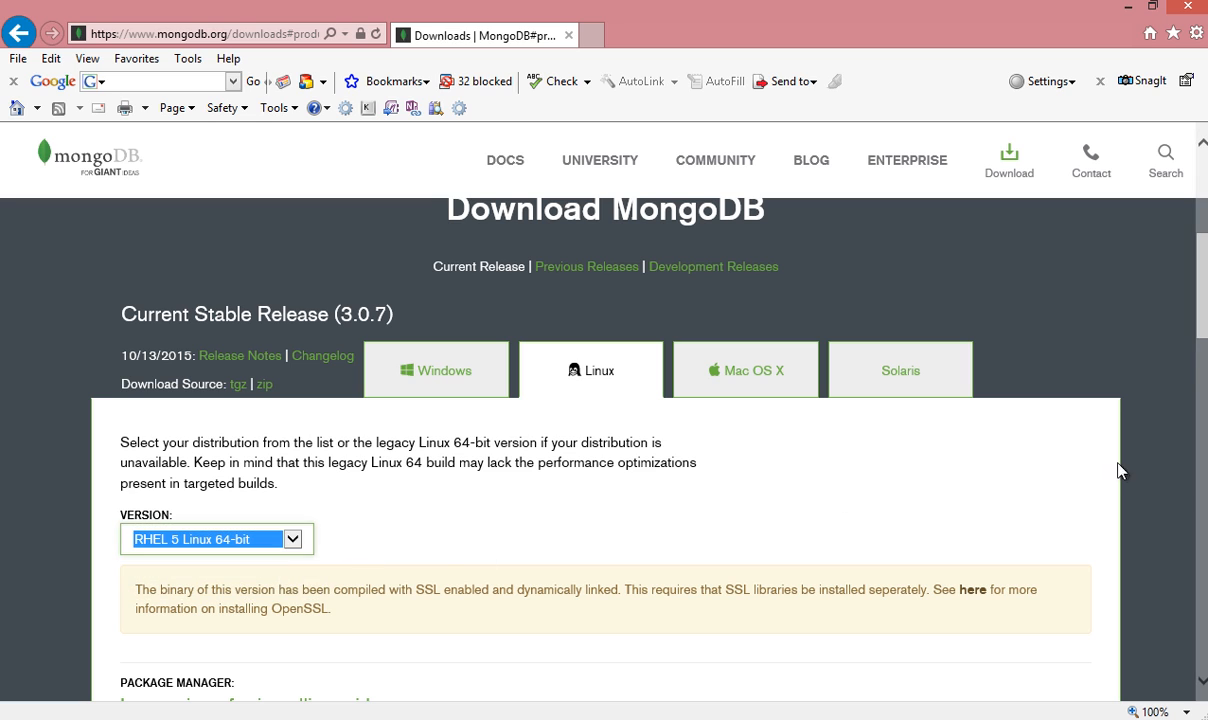
pyautogui.scroll(-3)
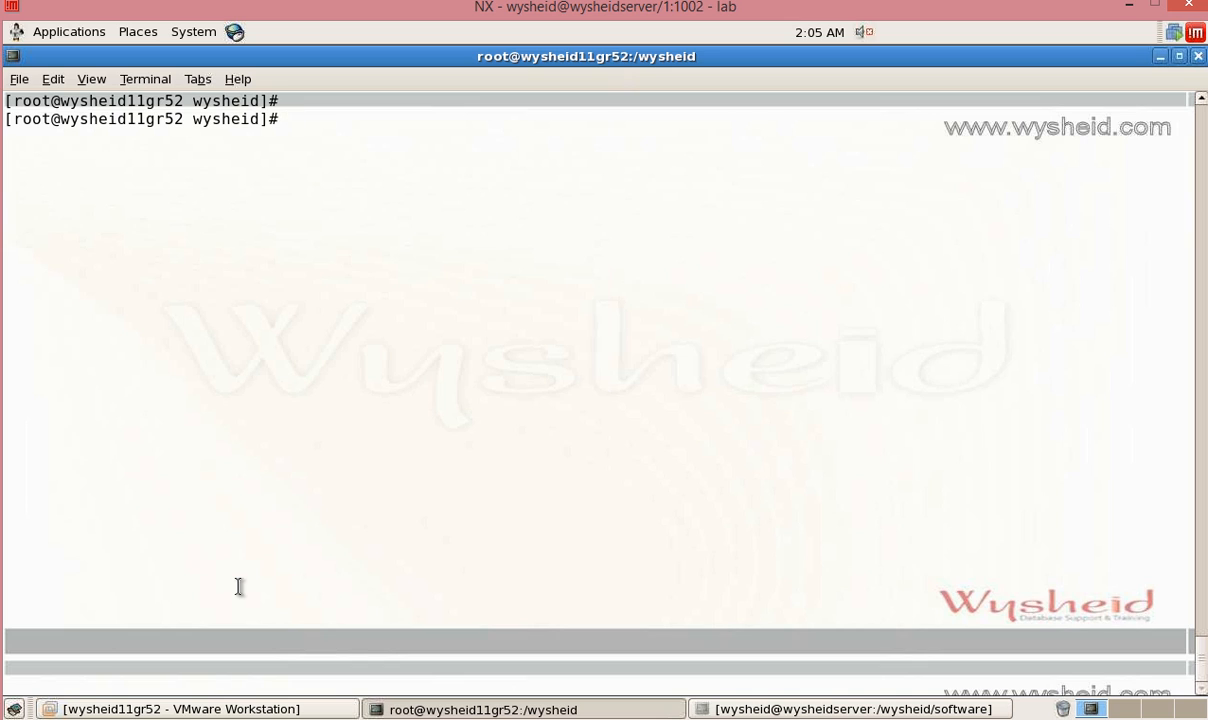
# Check /wysheid with pwd and ls, then extract mongodb-linux-x86_64-rhel55-3.0.7.gz with tar -zxvf
pyautogui.write('pwd')
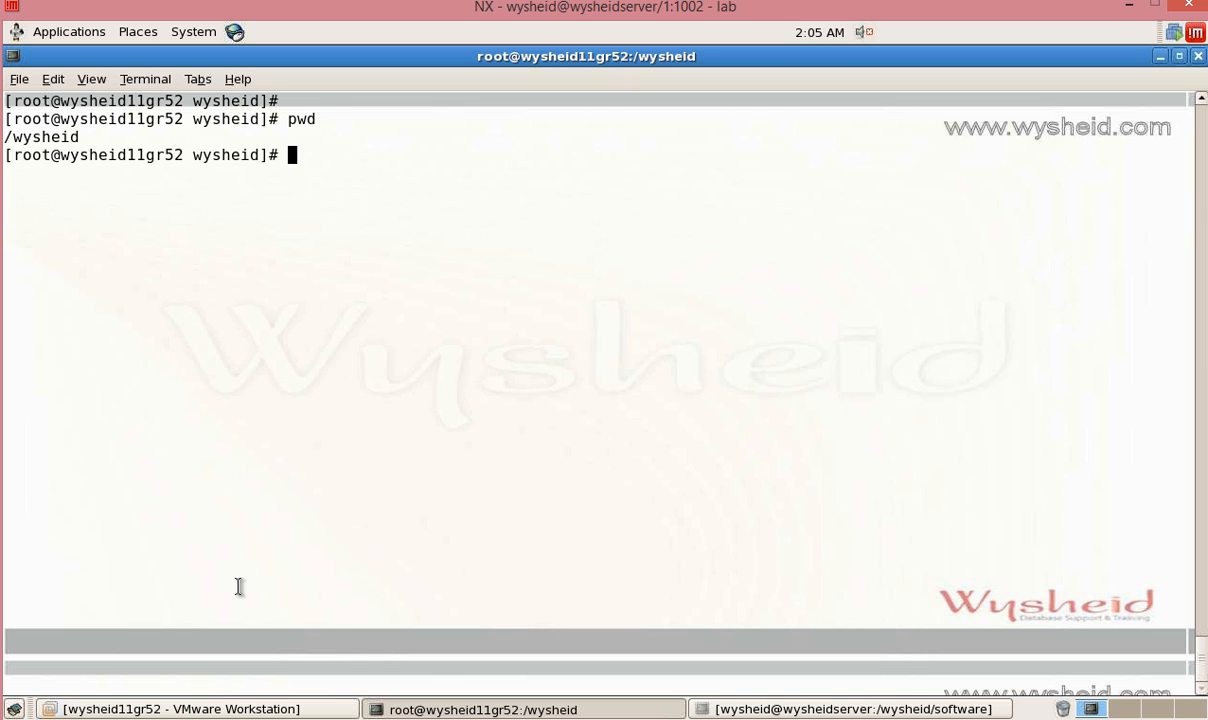
pyautogui.write('ls -l mon*')
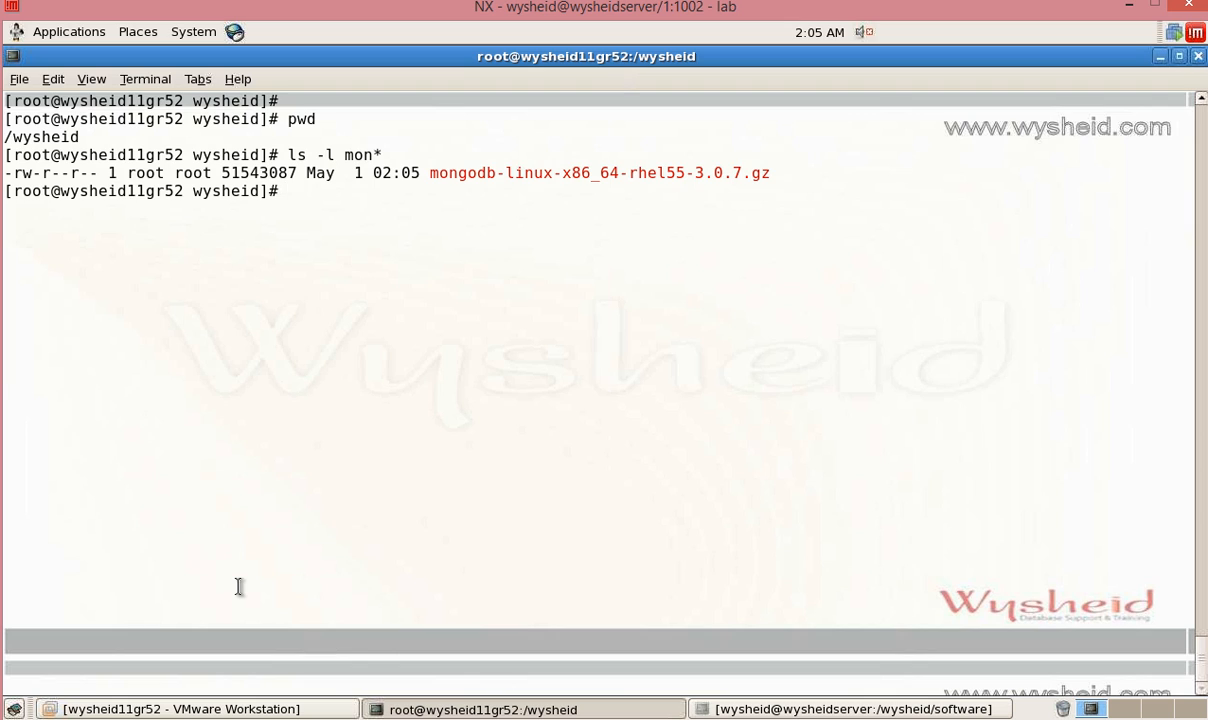
pyautogui.write('tr')
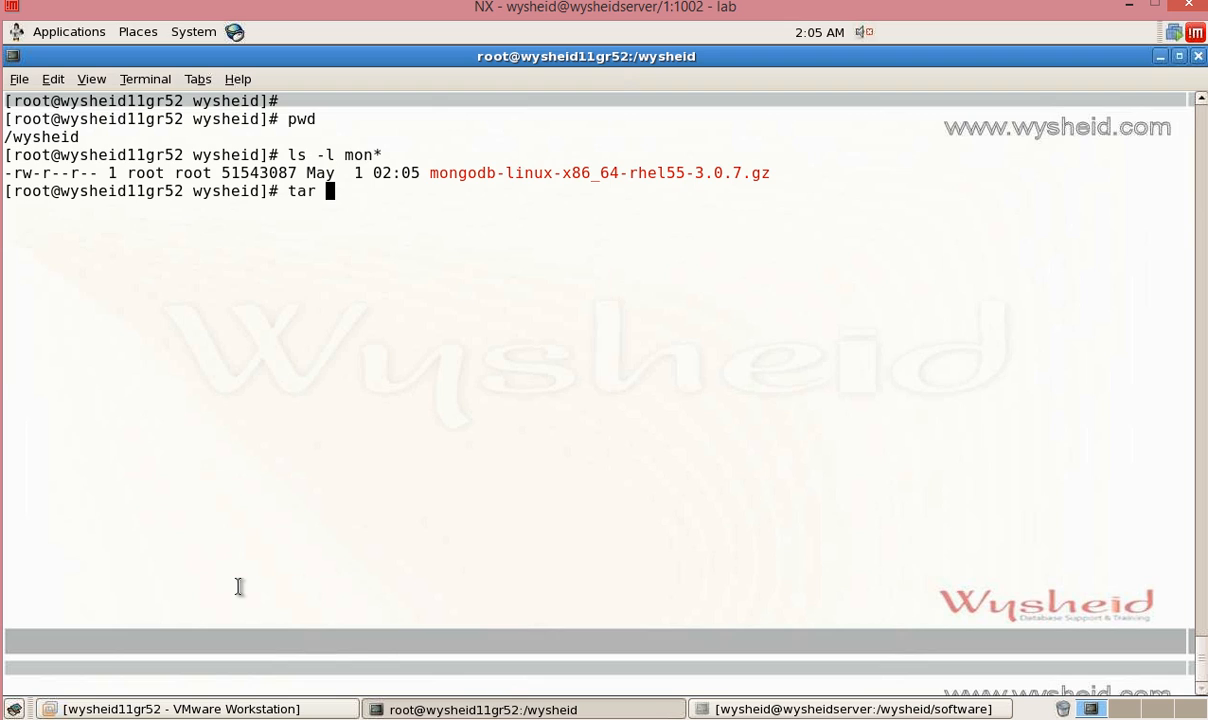
pyautogui.write('-zx')
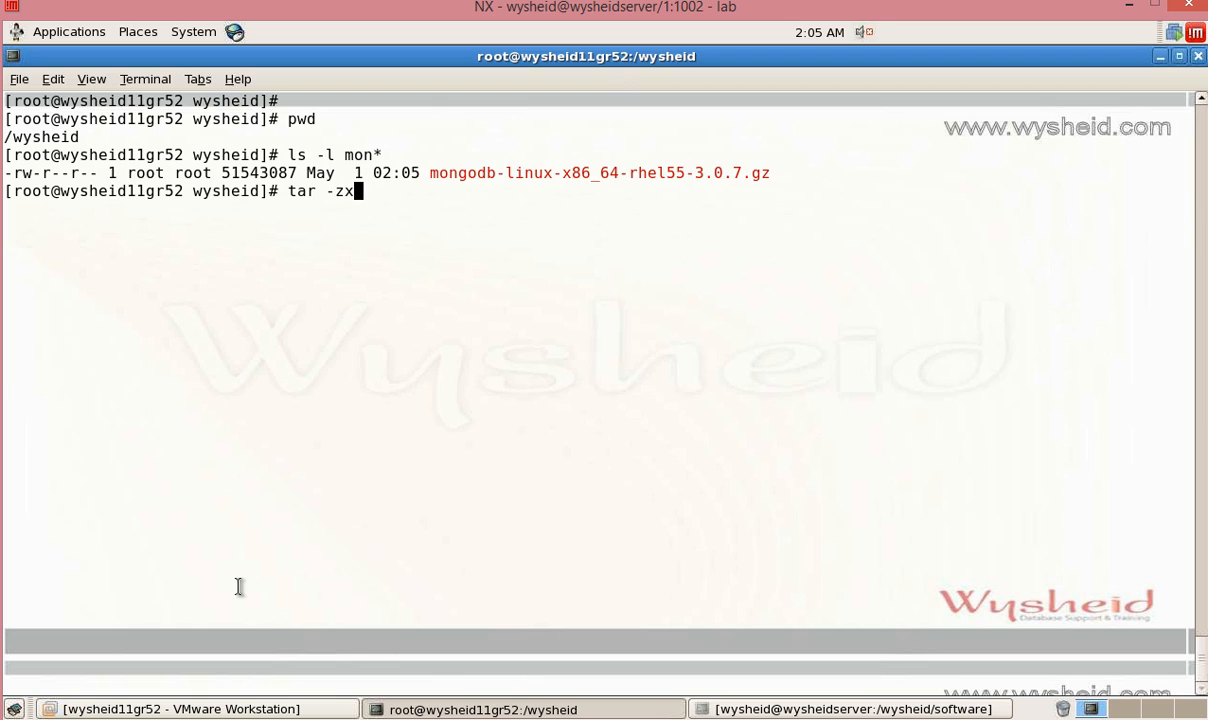
pyautogui.write('vf')
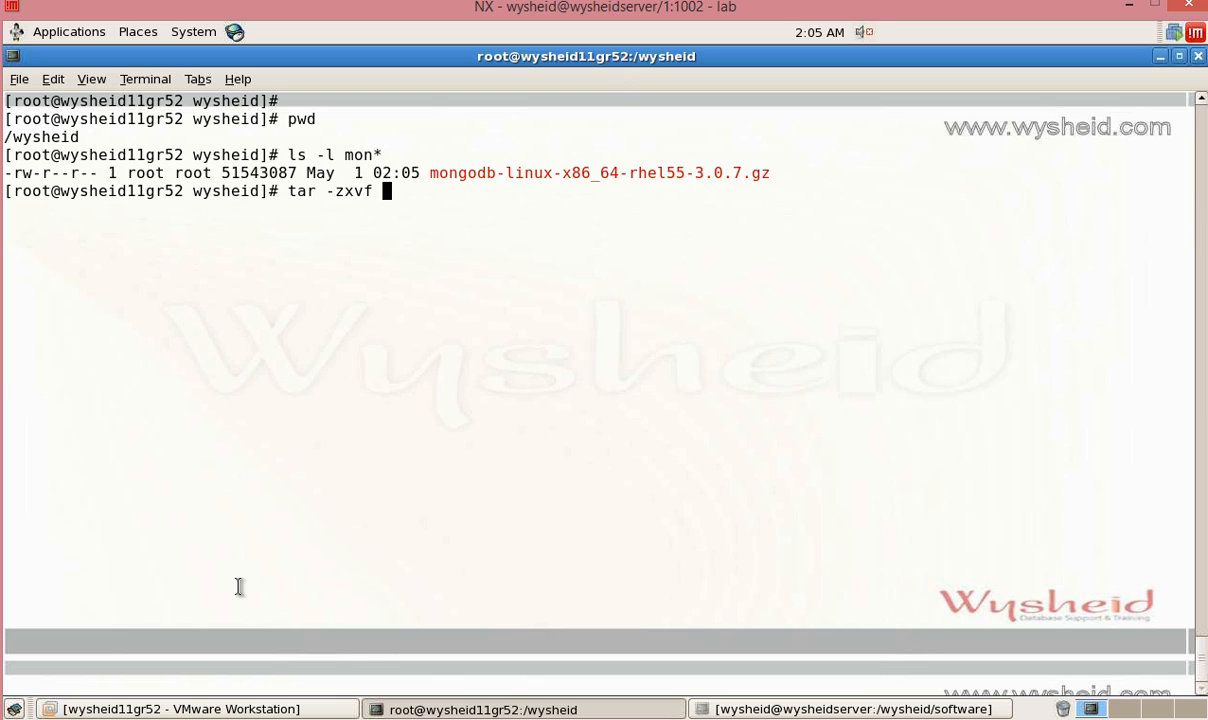
pyautogui.write('mongodb-linux-x86_64-rhel55-3.0.7.gz')
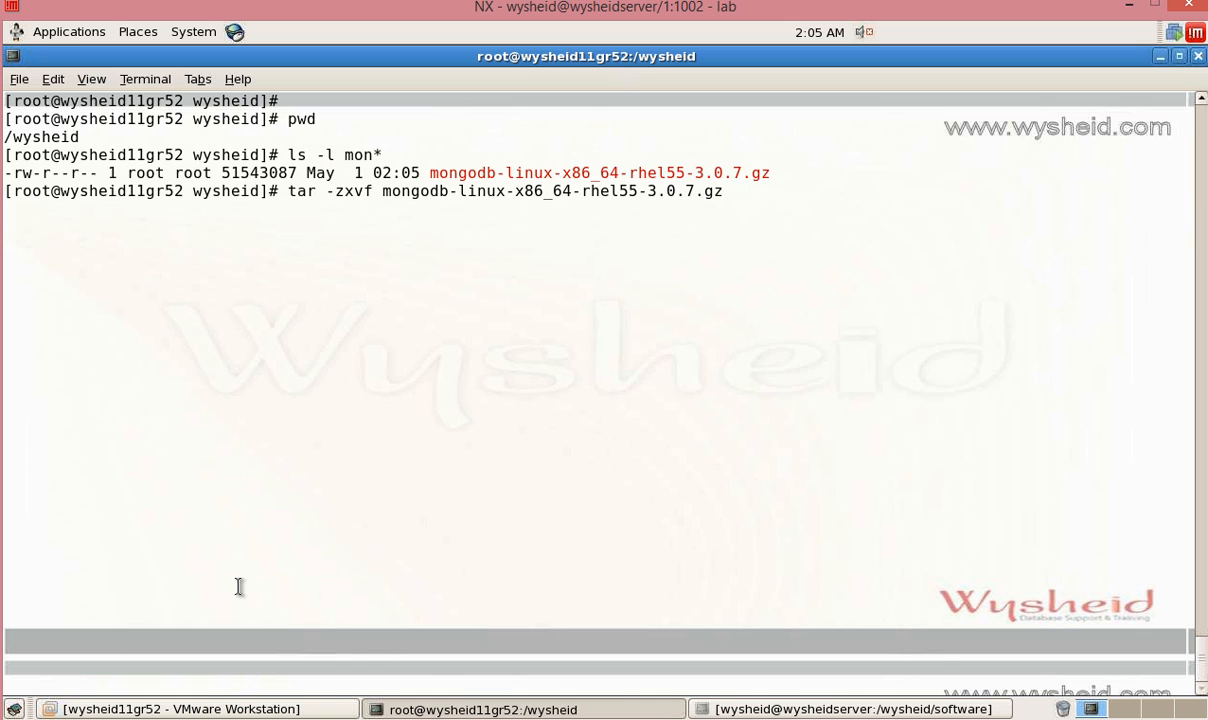
pyautogui.press('Return')
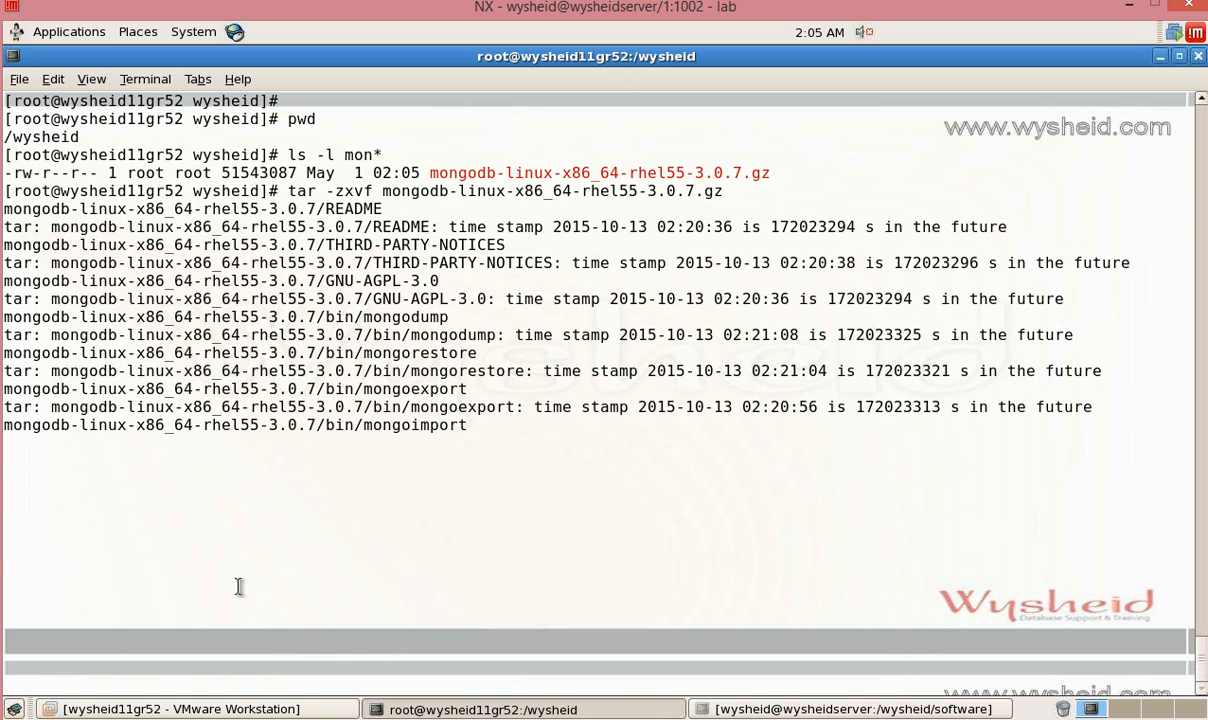
pyautogui.scroll(-3)
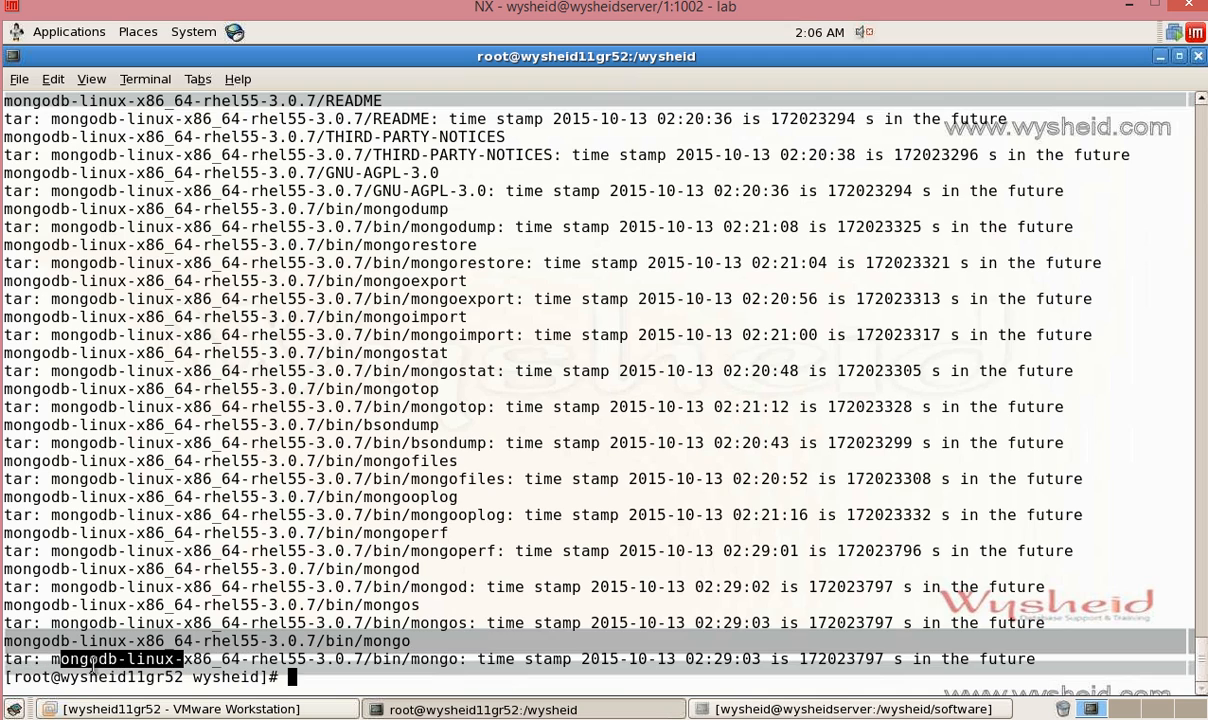
# Clear the screen, rename mongodb-linux-x86_64-rhel55-3.0.7 to mongodb and cd into it
pyautogui.write('cle')
pyautogui.write('ls')
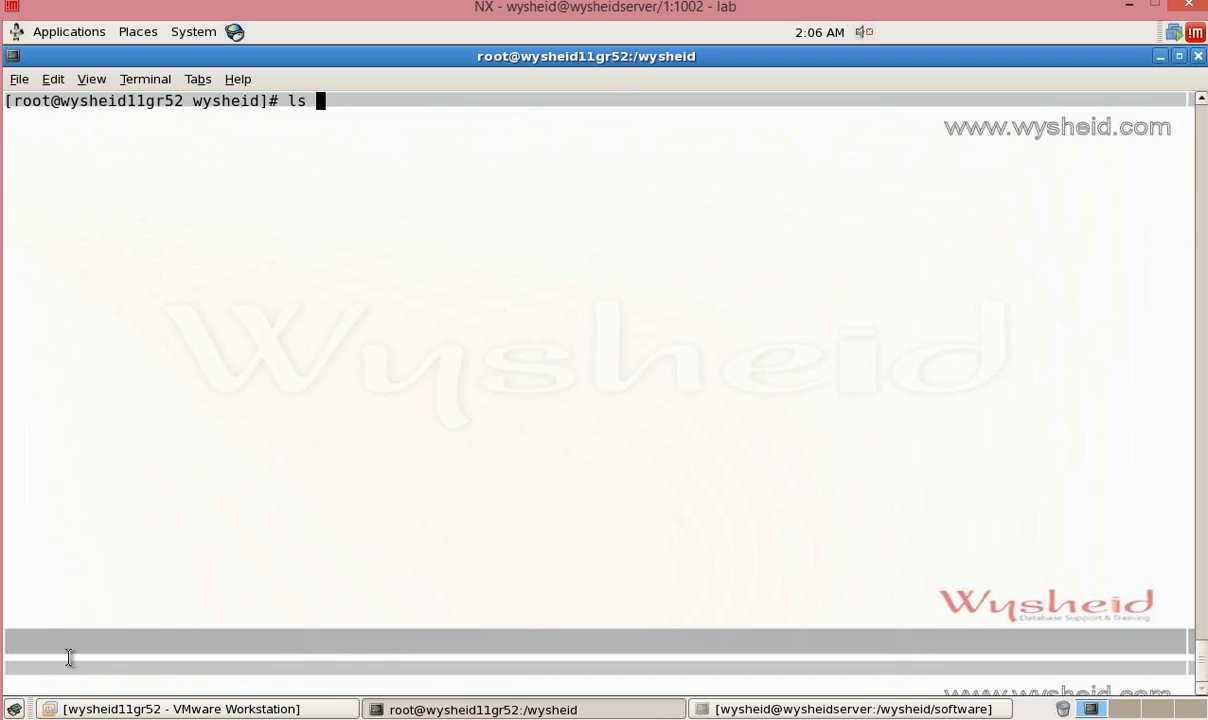
pyautogui.write('-')
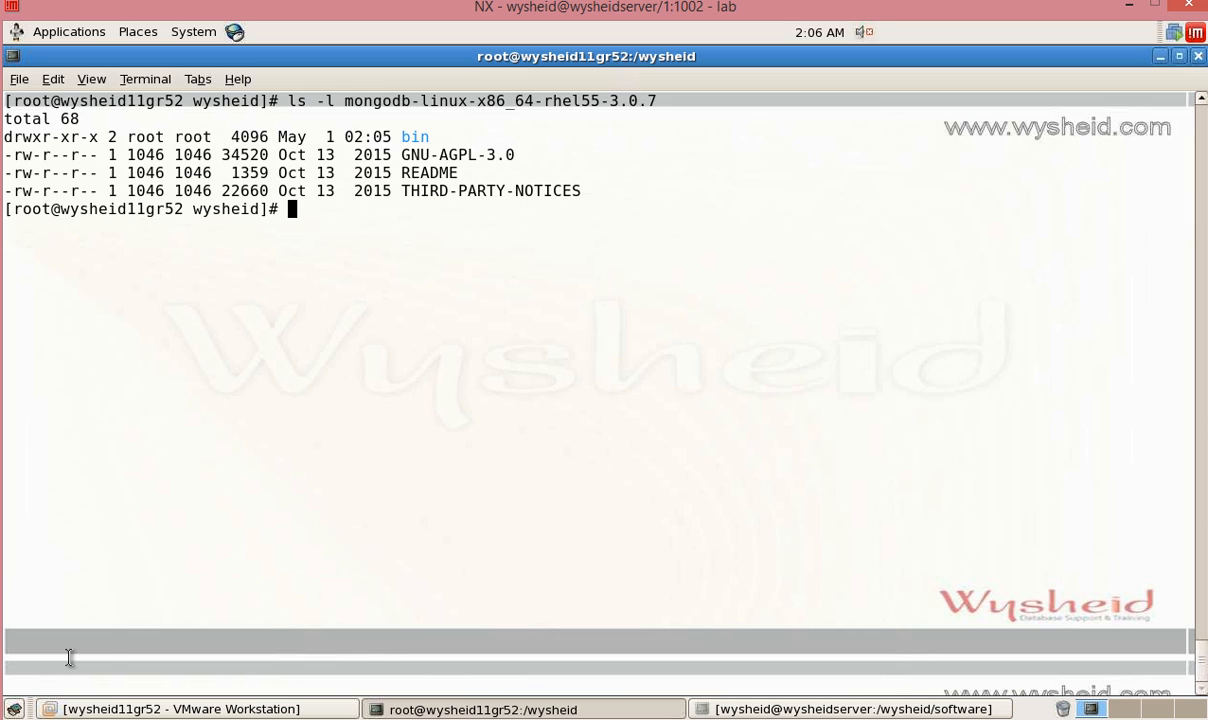
pyautogui.write('m')
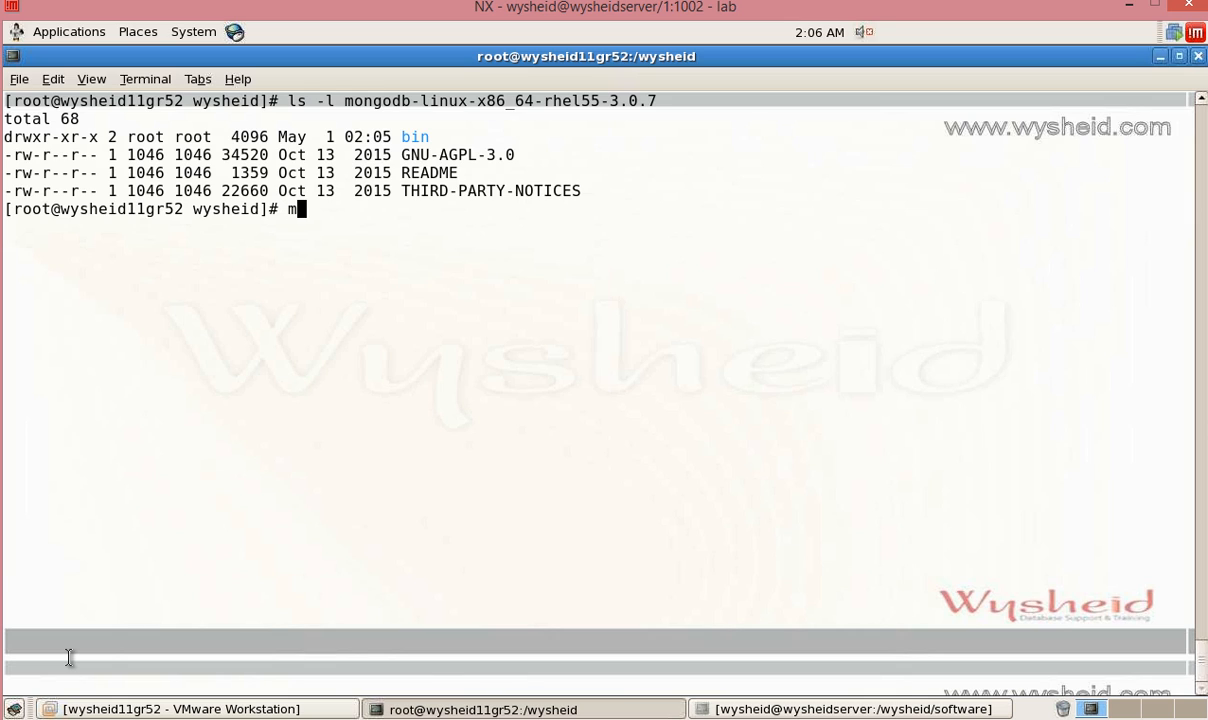
pyautogui.write('v')
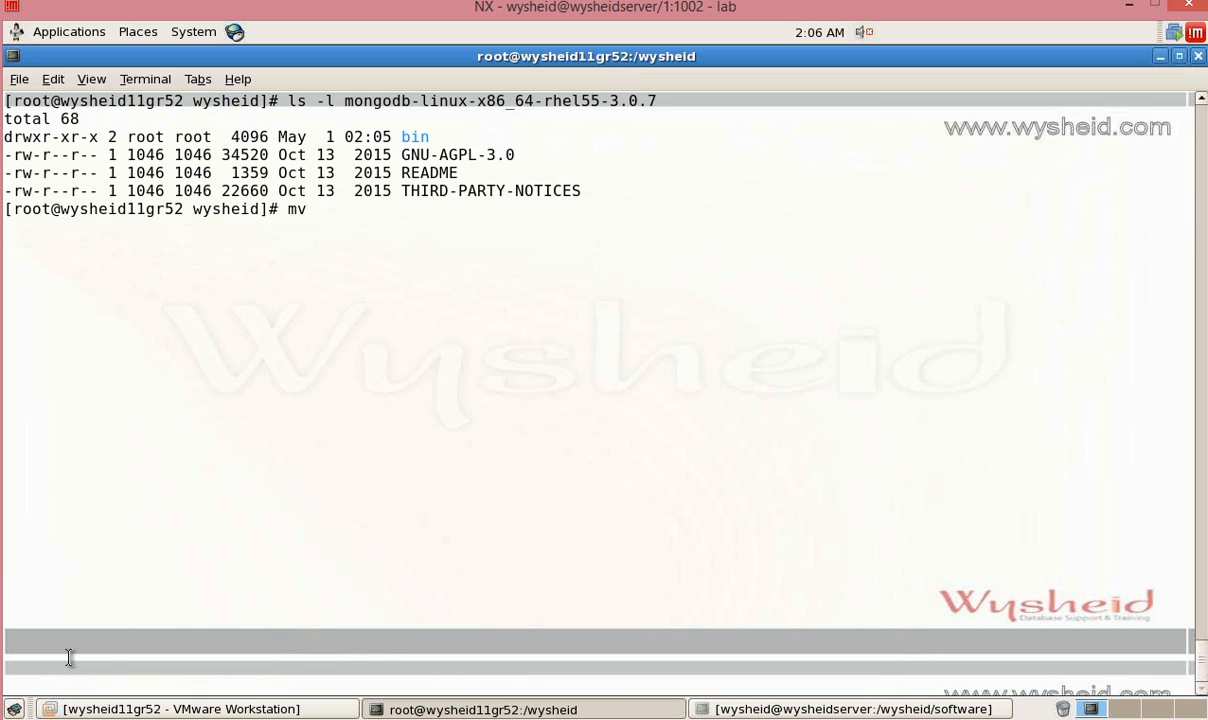
pyautogui.write('" "')
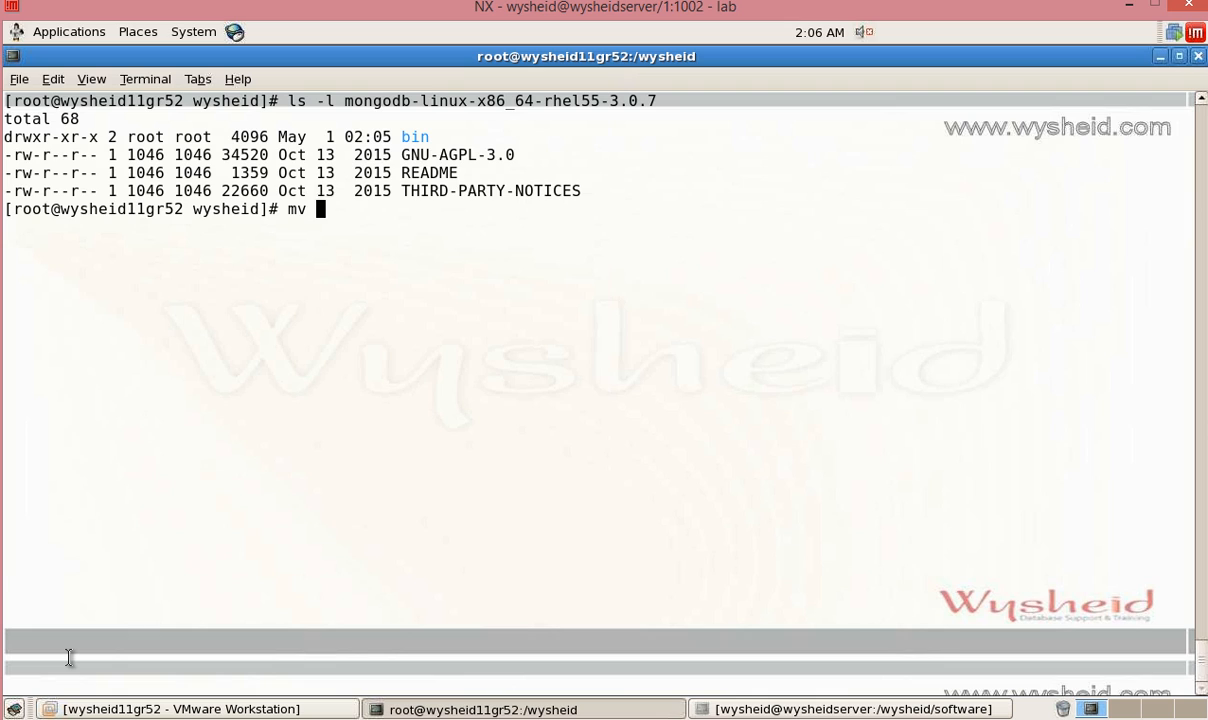
pyautogui.write('mongodb-linux-x86_64-rhel55-3.0.7')
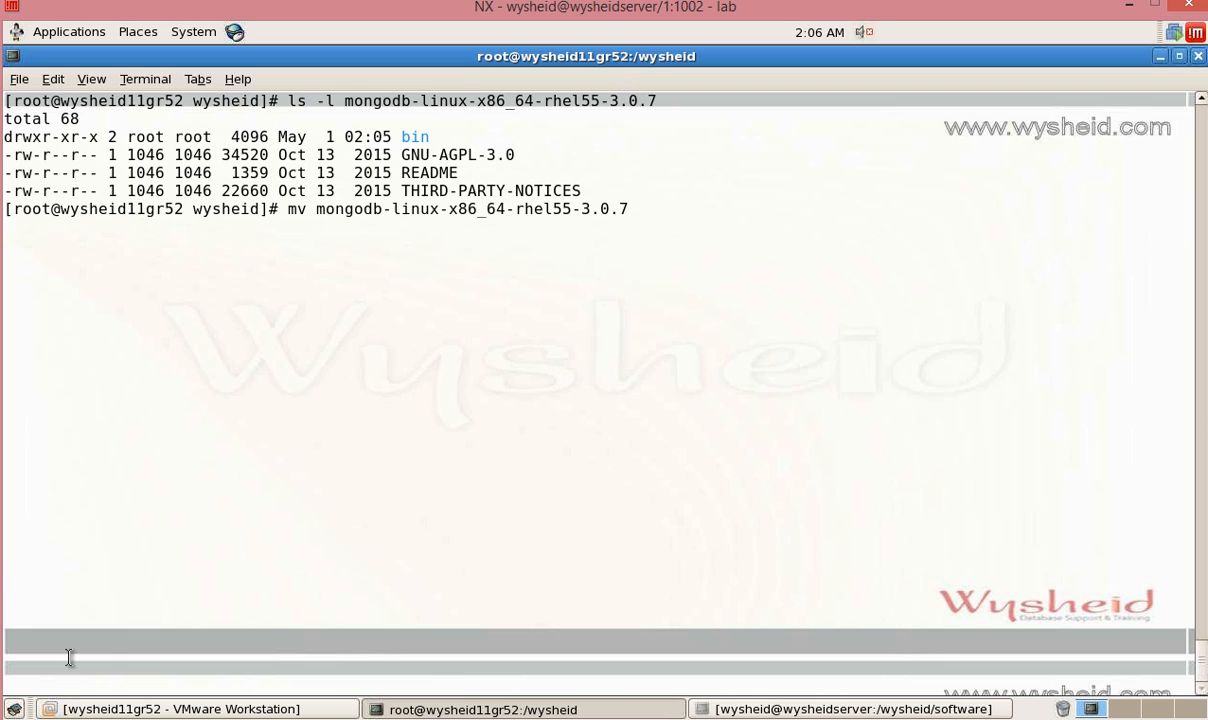
pyautogui.write('m')
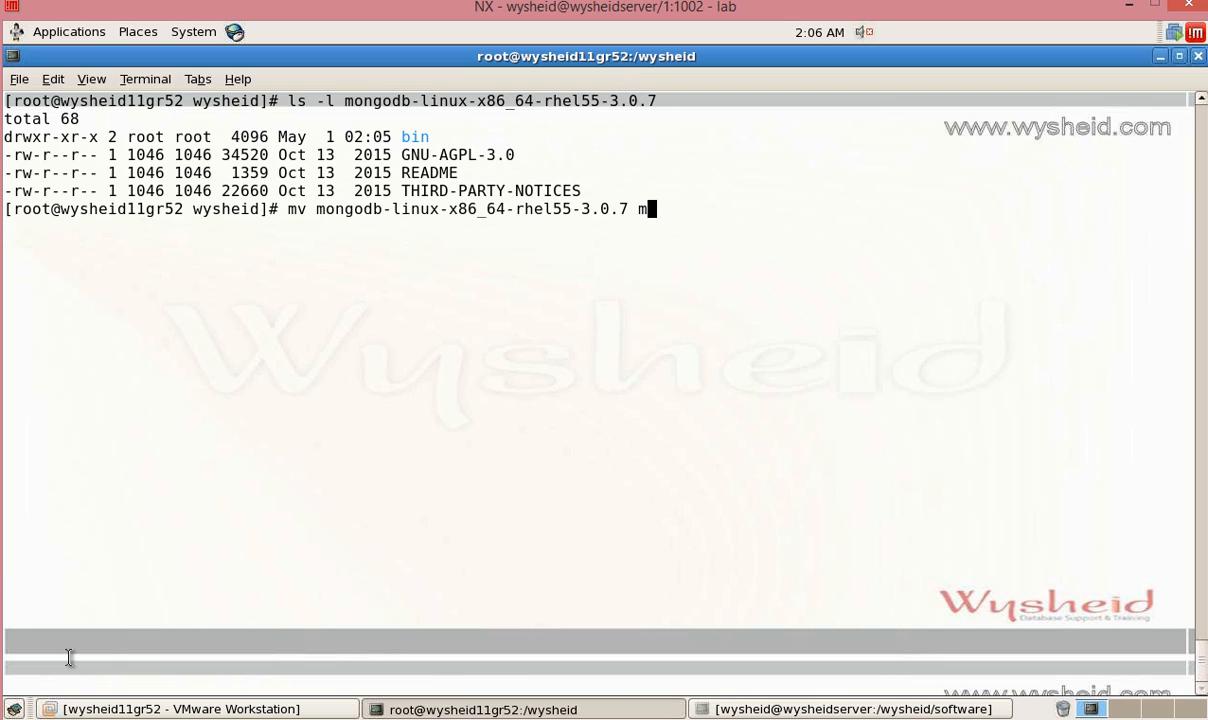
pyautogui.write('ongodb')
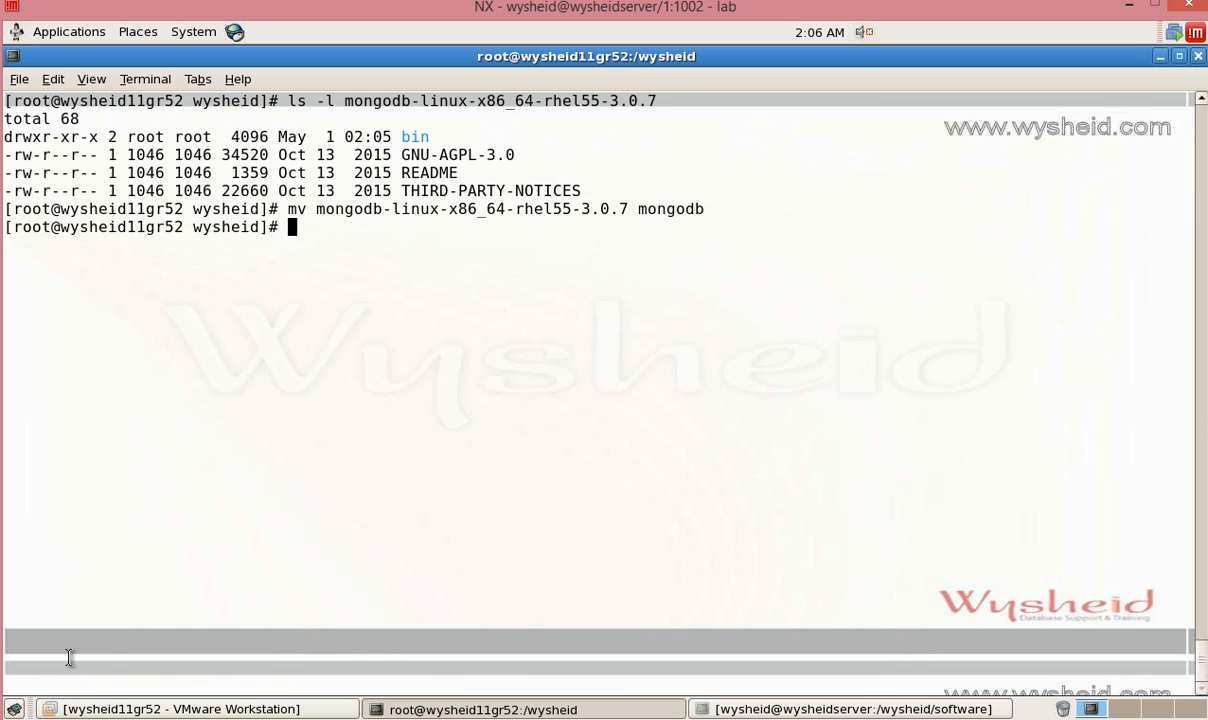
pyautogui.write('cd mongodb')
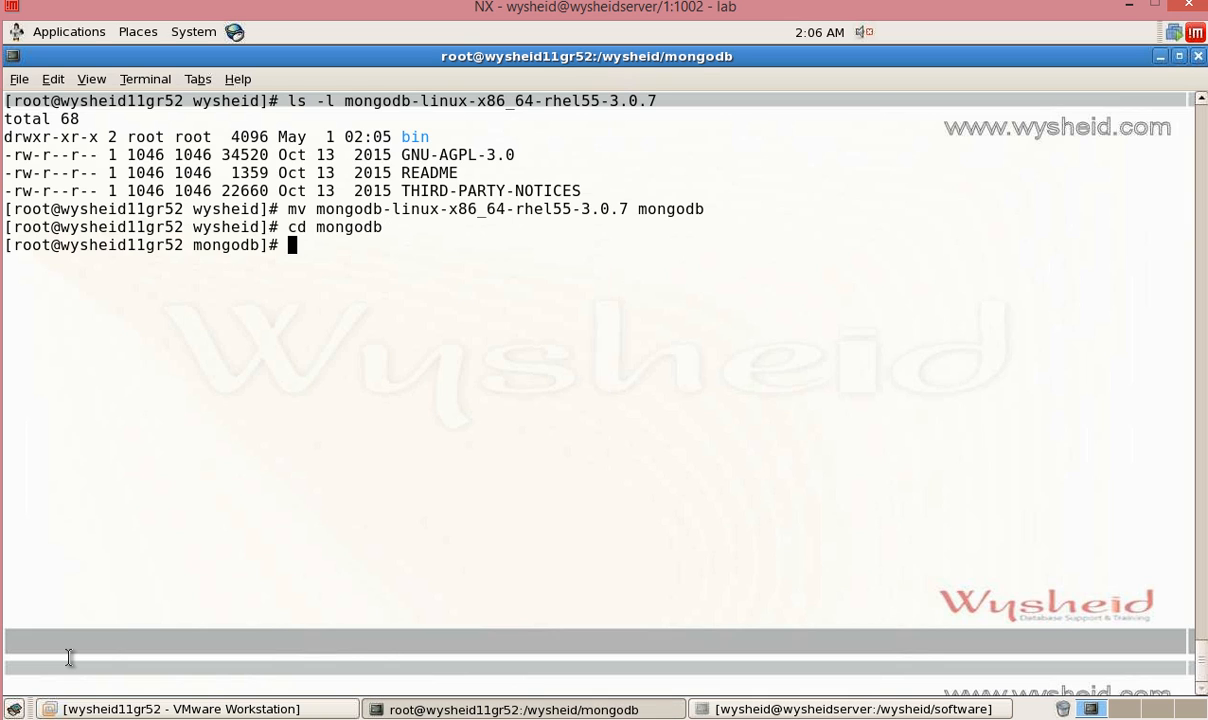
# List the folder, export PATH with /wysheid/mongodb/bin appended and verify with which mongod
pyautogui.write('ls -altr')
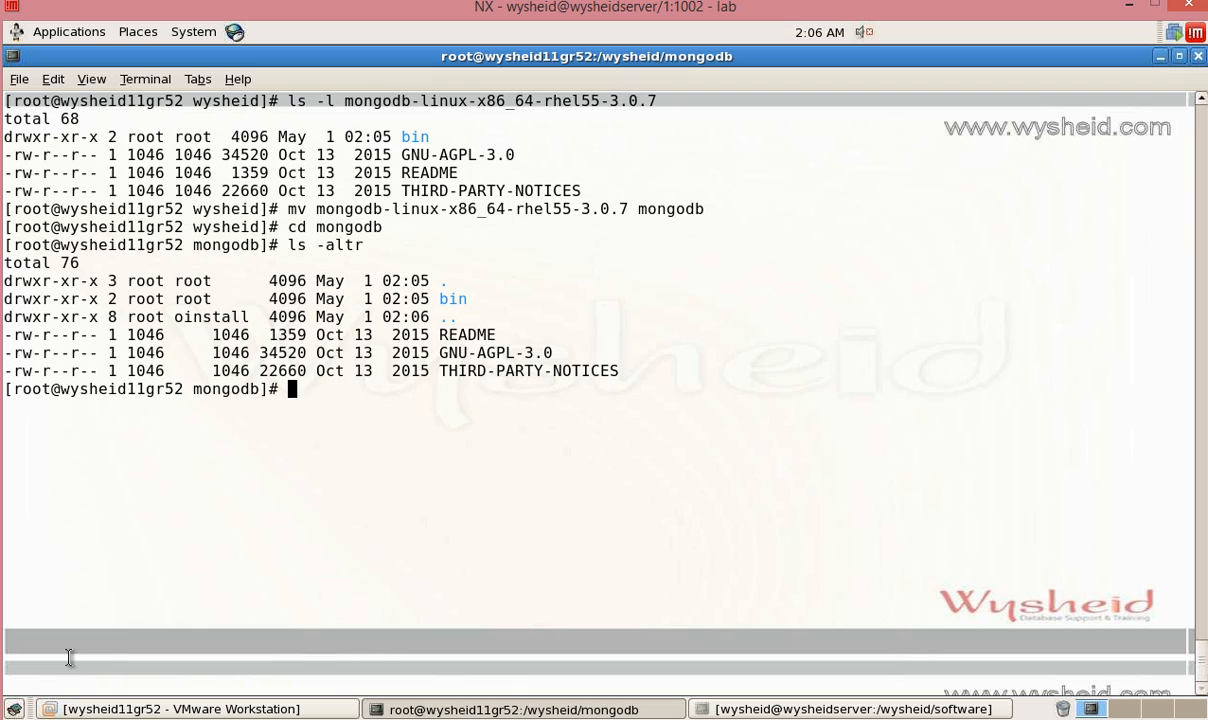
pyautogui.write('export PATh')
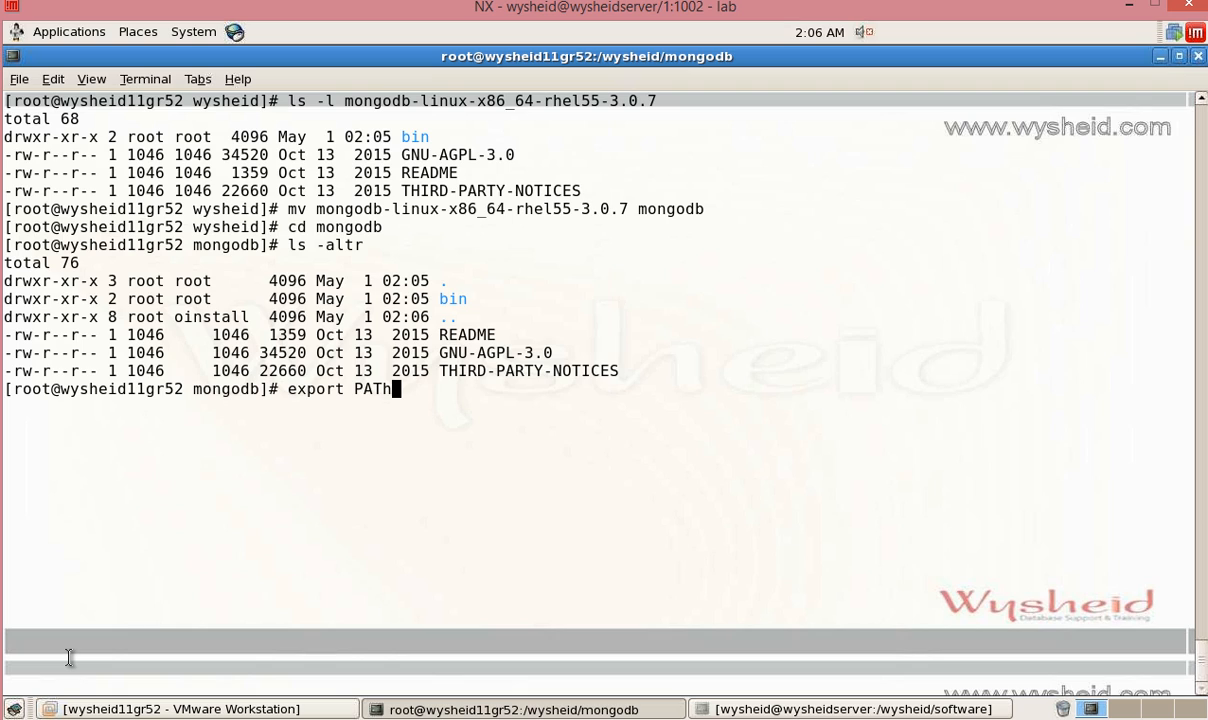
pyautogui.write('=')
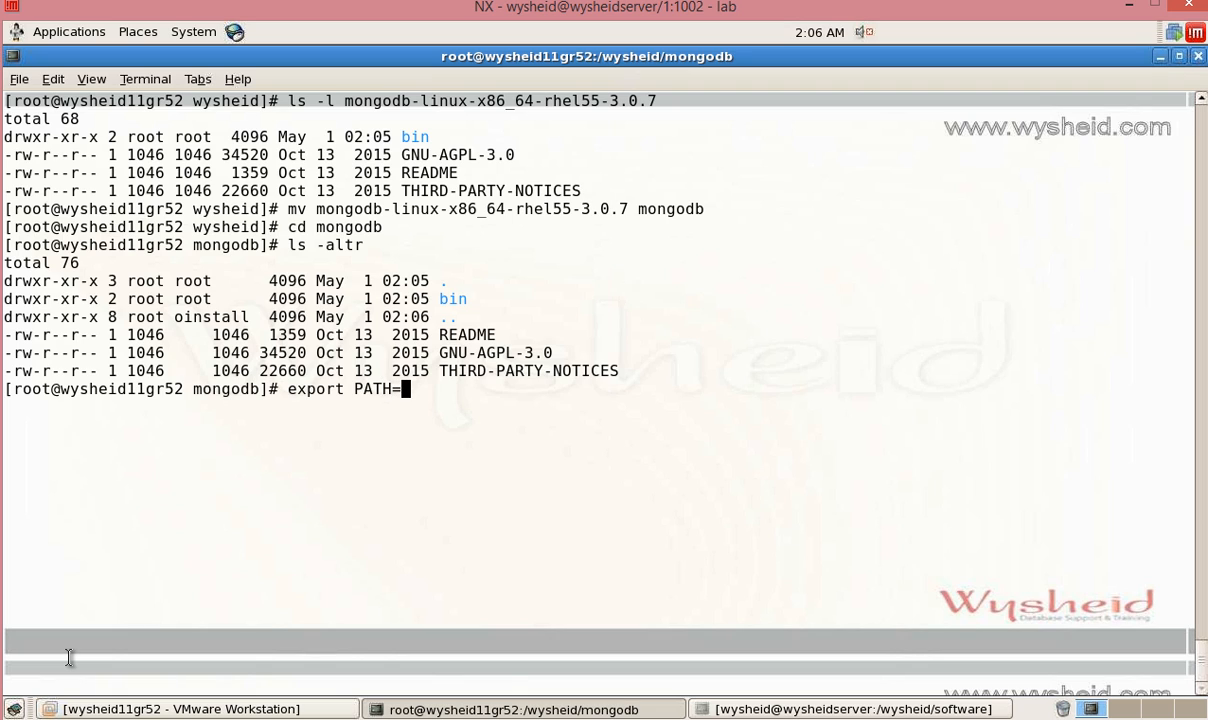
pyautogui.write('$PATH')
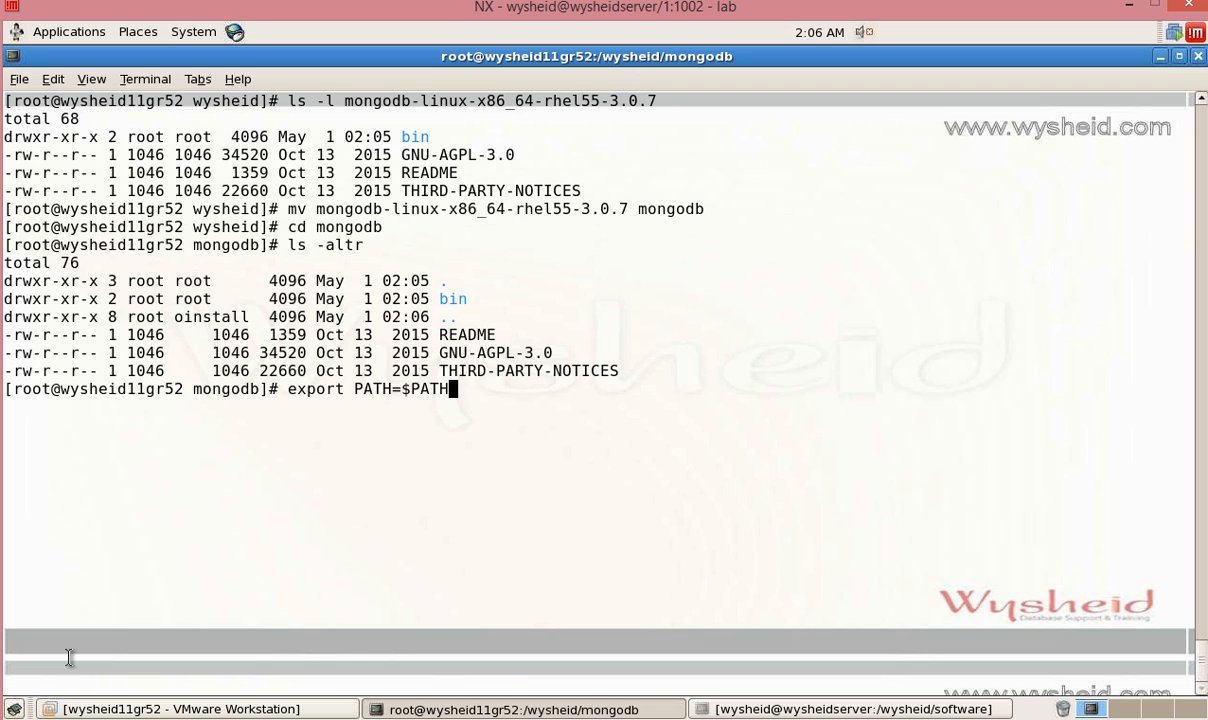
pyautogui.write('/wyshei')
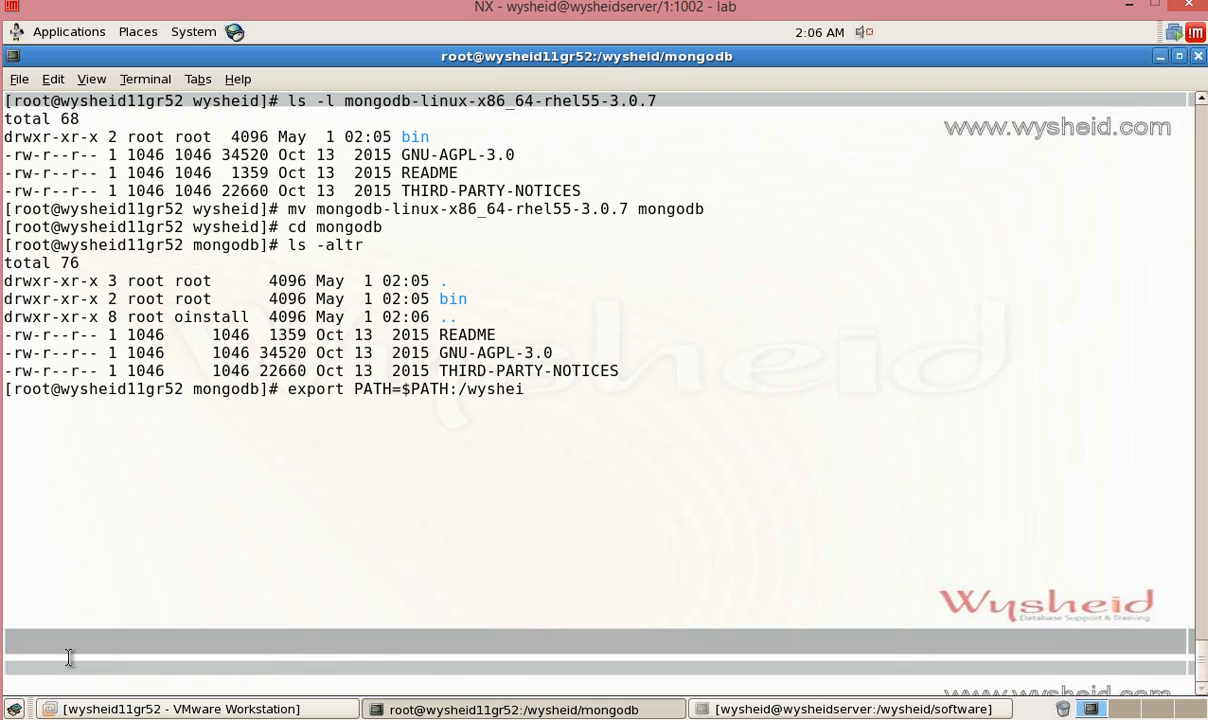
pyautogui.write('d/mongodb/bin')
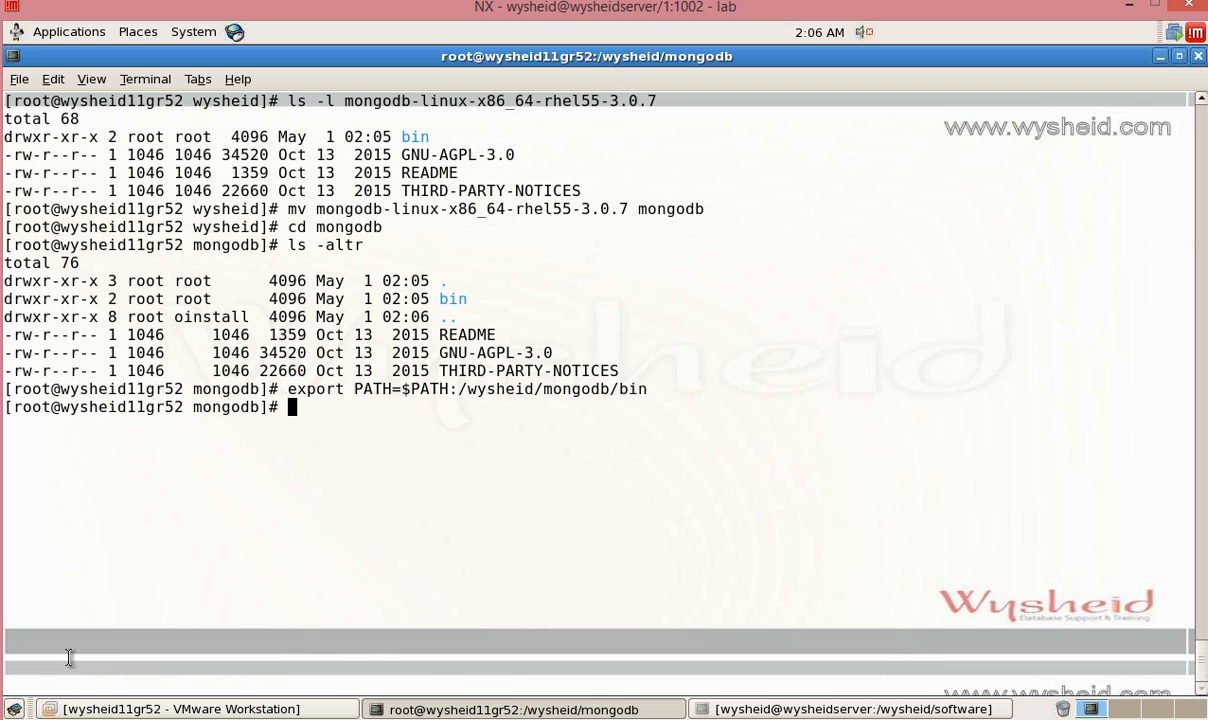
pyautogui.write('which mon')
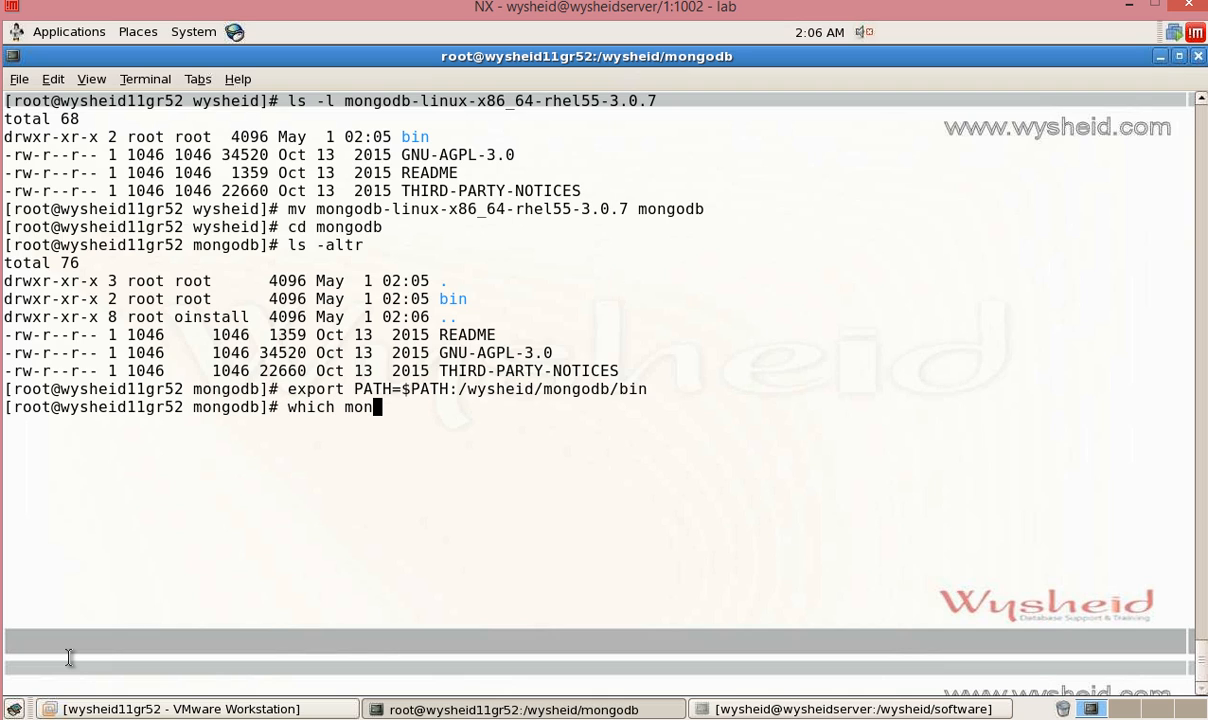
pyautogui.write('god')
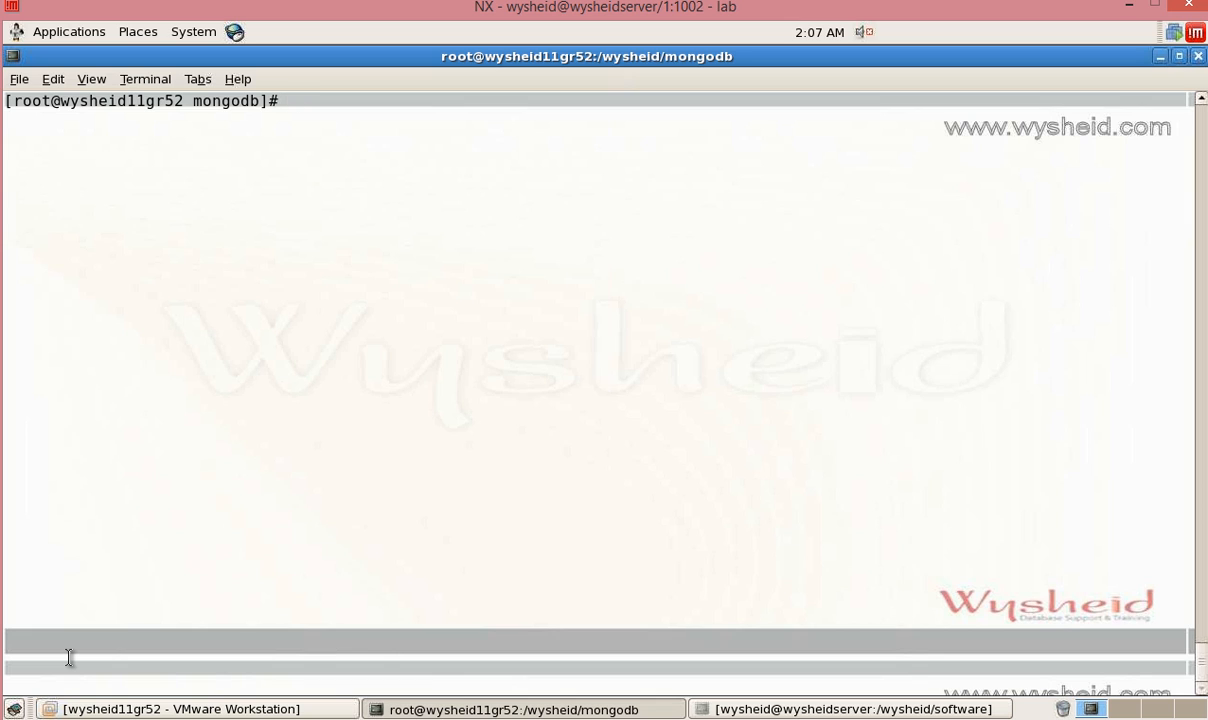
# Create the default data directory with mkdir -p /data/db and begin the mongod command
pyautogui.write('mkdir')
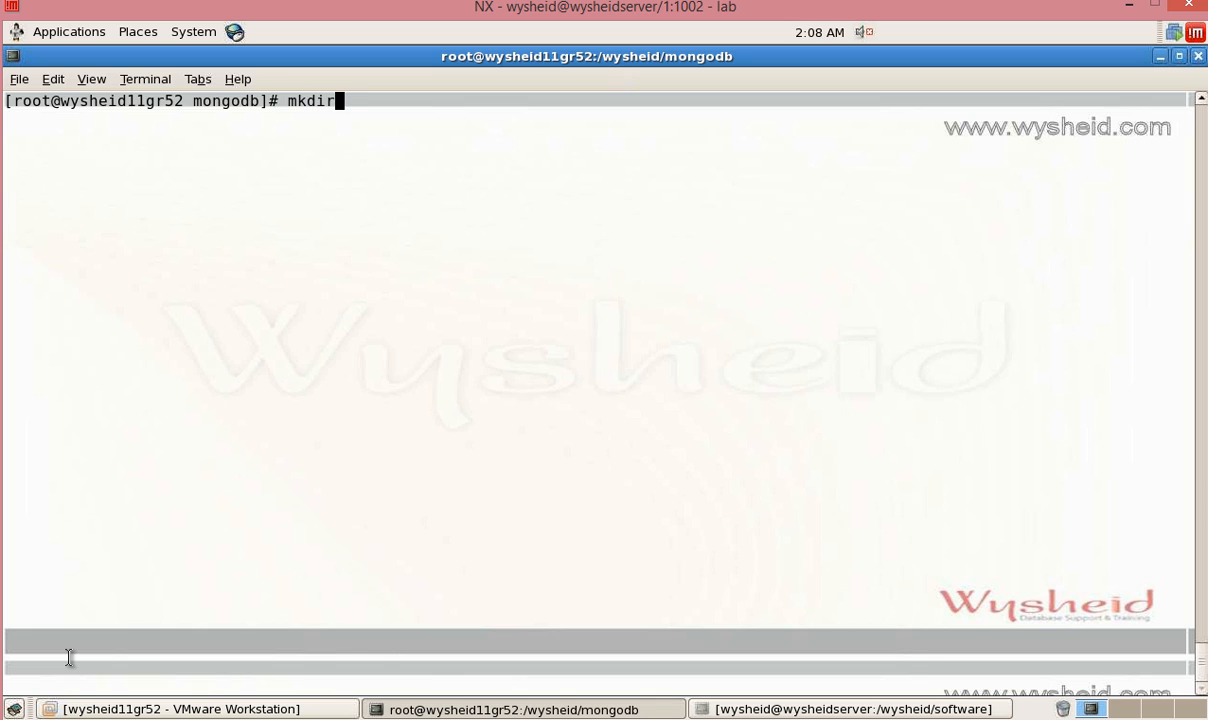
pyautogui.write('-')
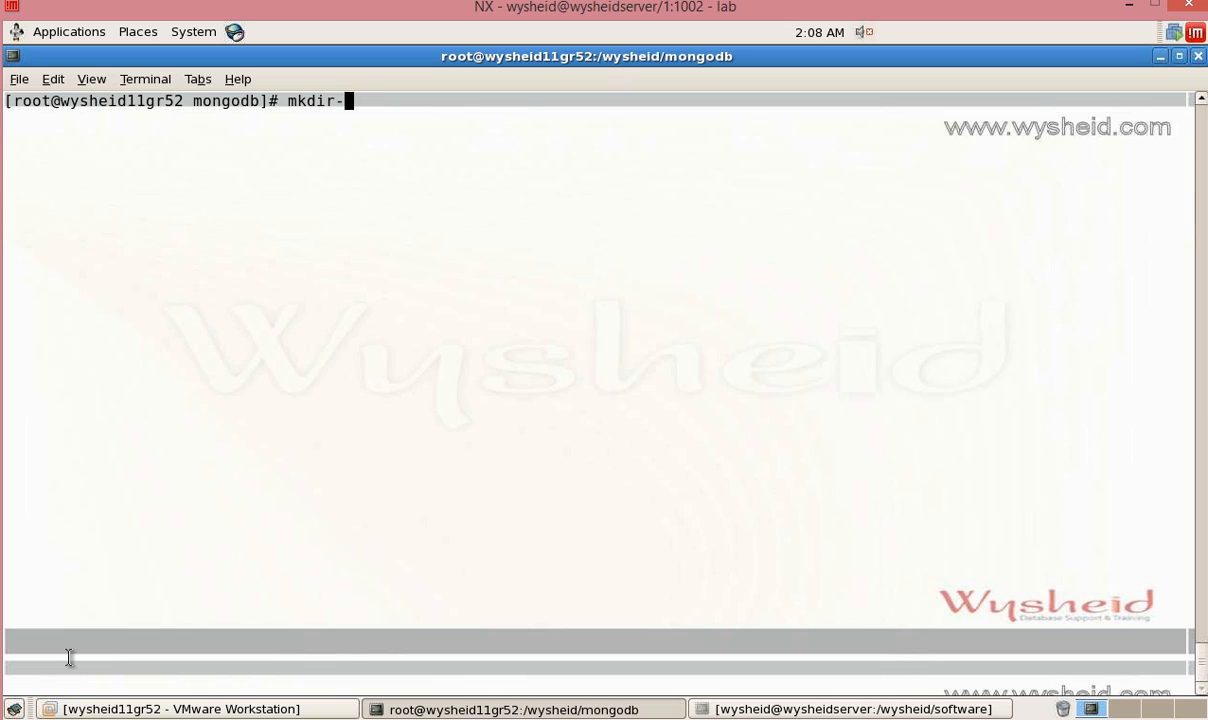
pyautogui.press('BackSpace')
pyautogui.write('mk')
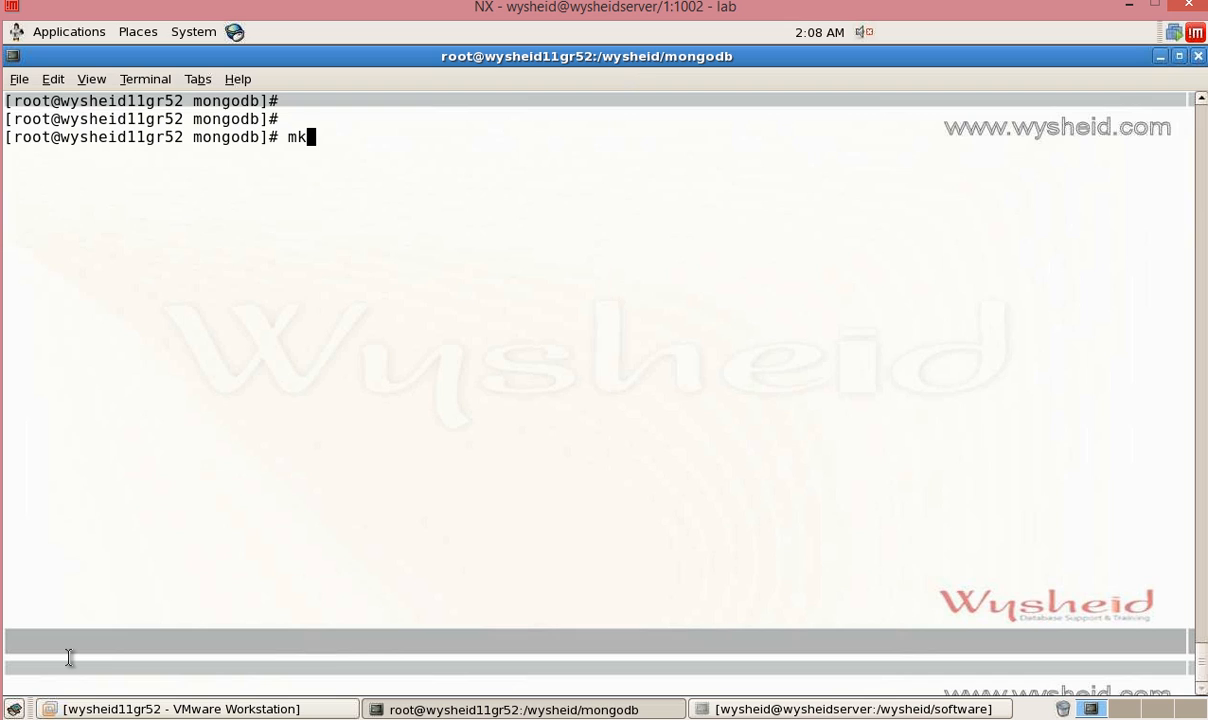
pyautogui.write('dir -p')
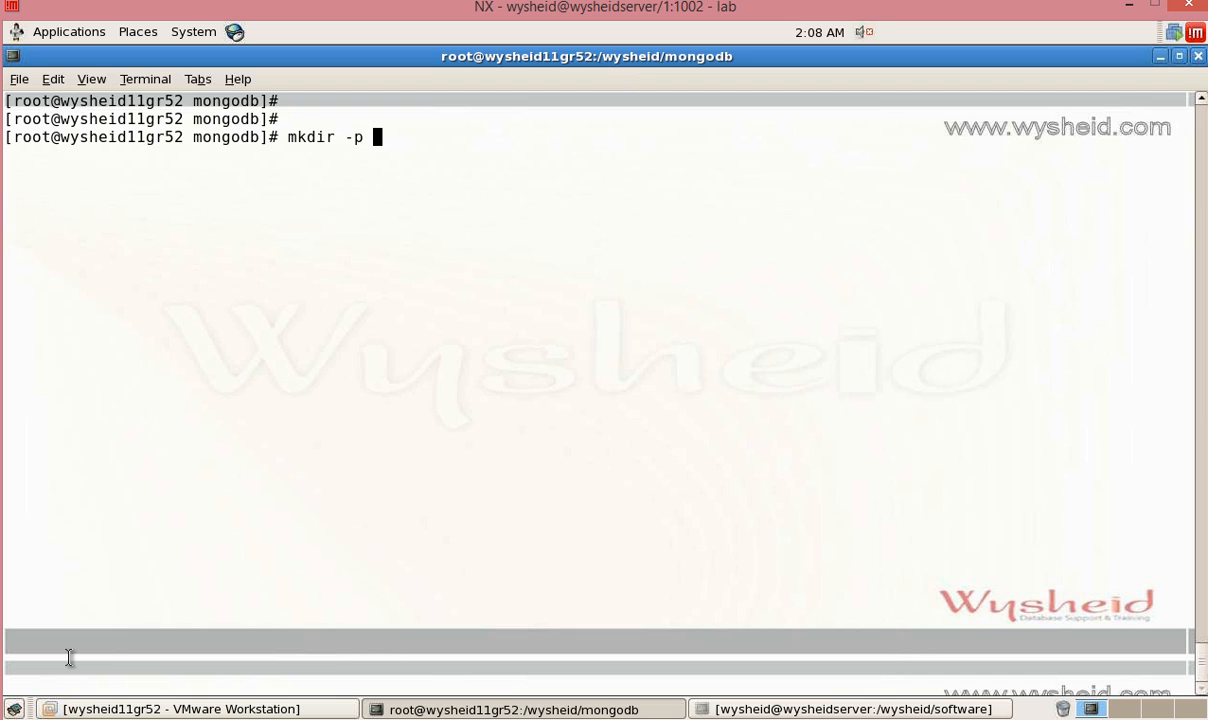
pyautogui.write('/data/db')
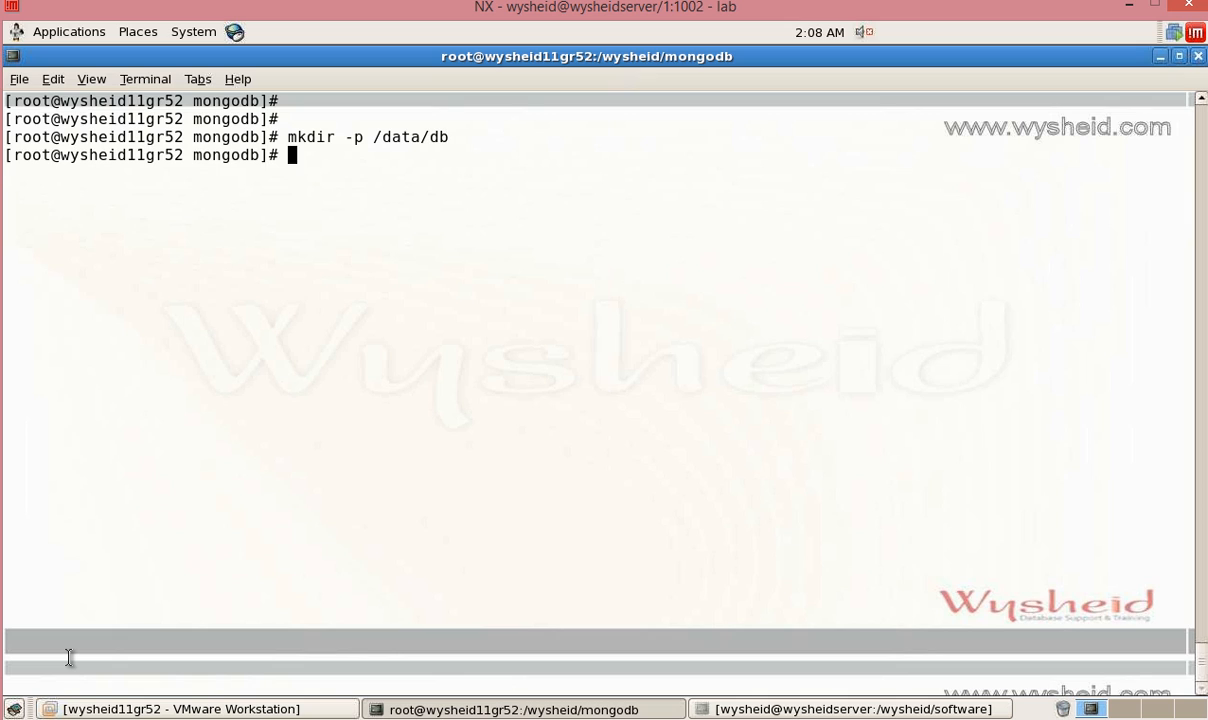
pyautogui.write('mo')
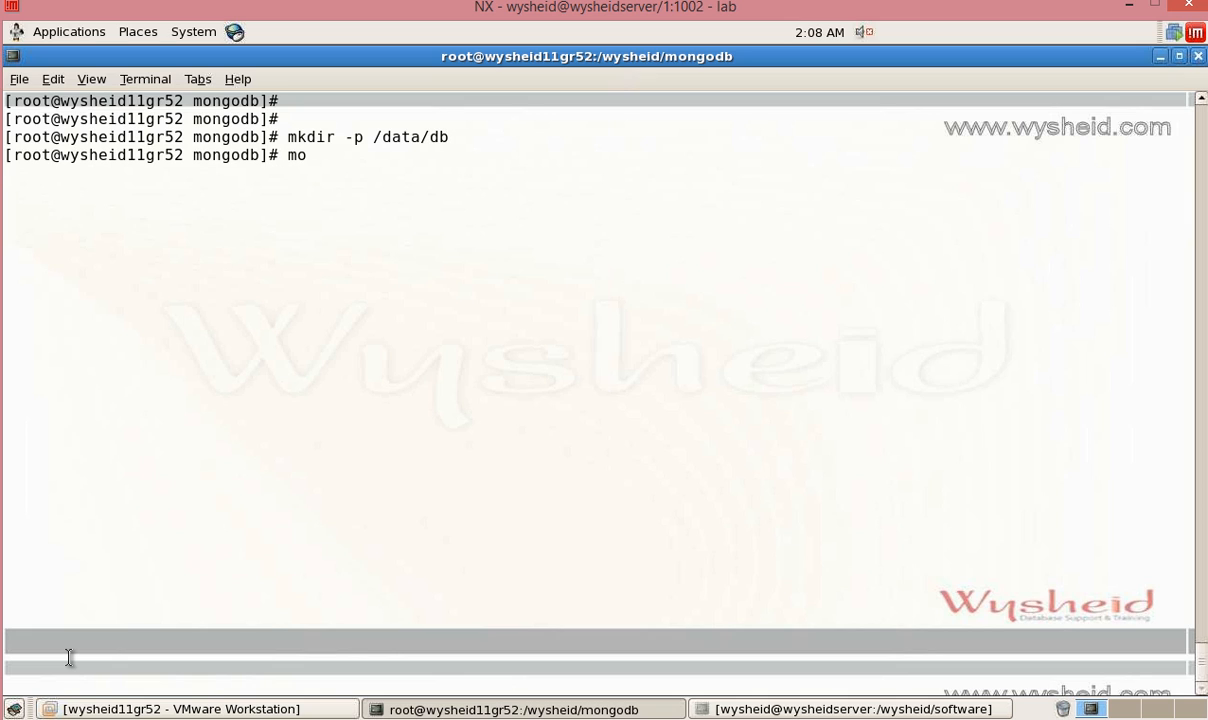
# Run mongod on /data/db, highlight 'waiting for connections on port 27017', then stop it with Ctrl+C
pyautogui.write('ngod')
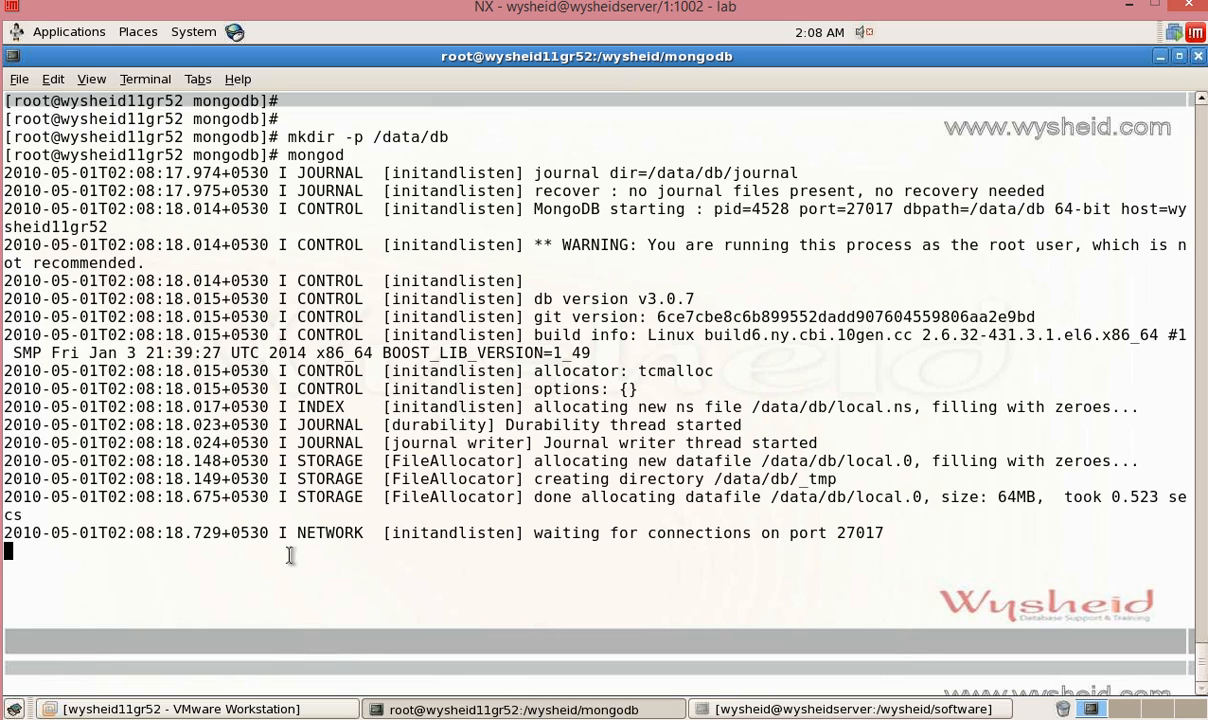
pyautogui.moveTo(667, 177)
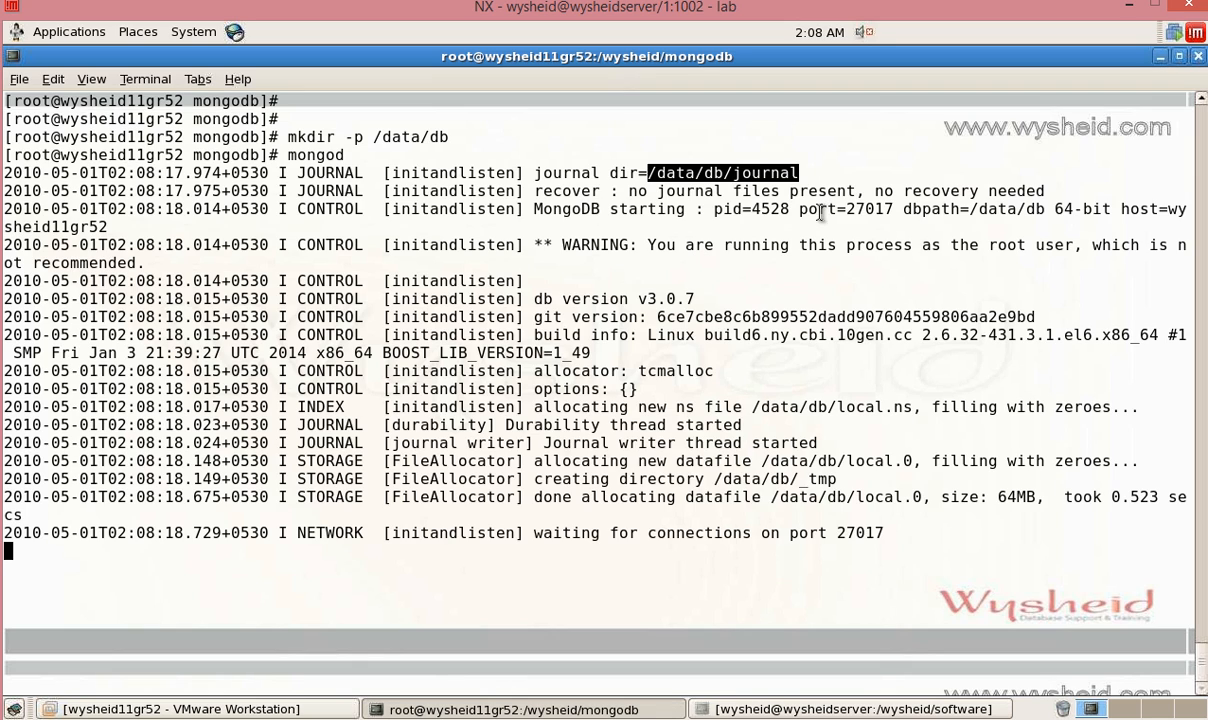
pyautogui.doubleClick(745, 209)
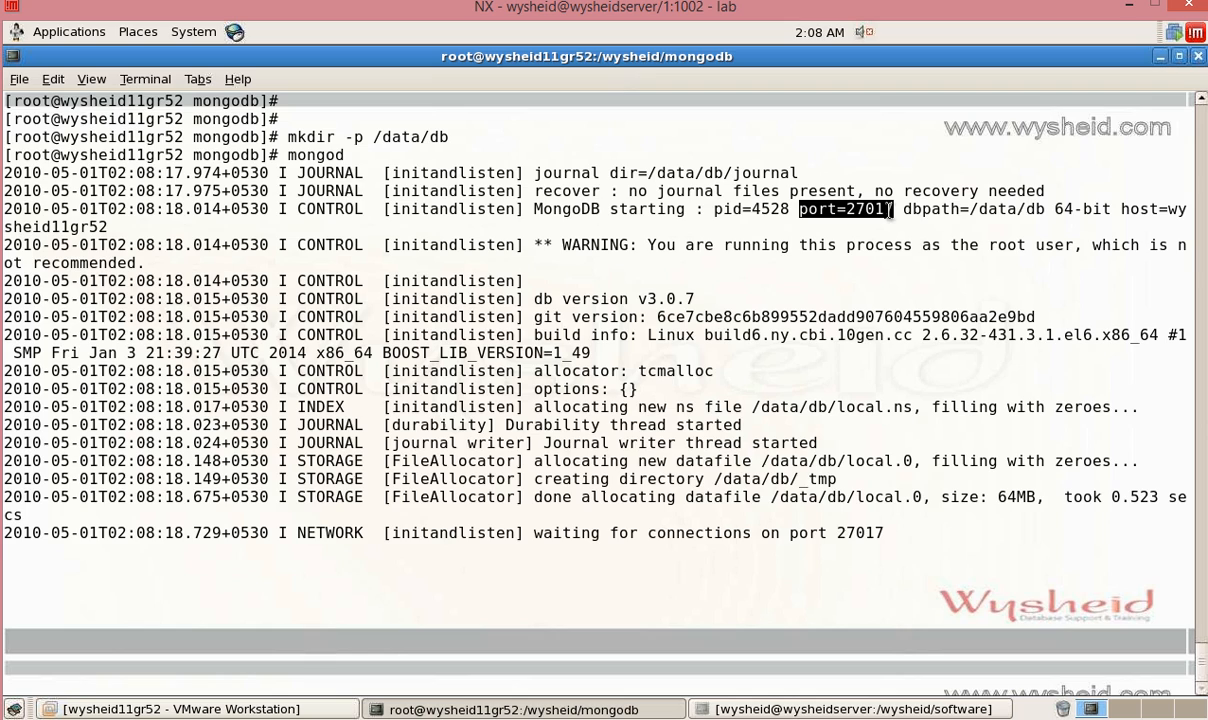
pyautogui.moveTo(883, 215)
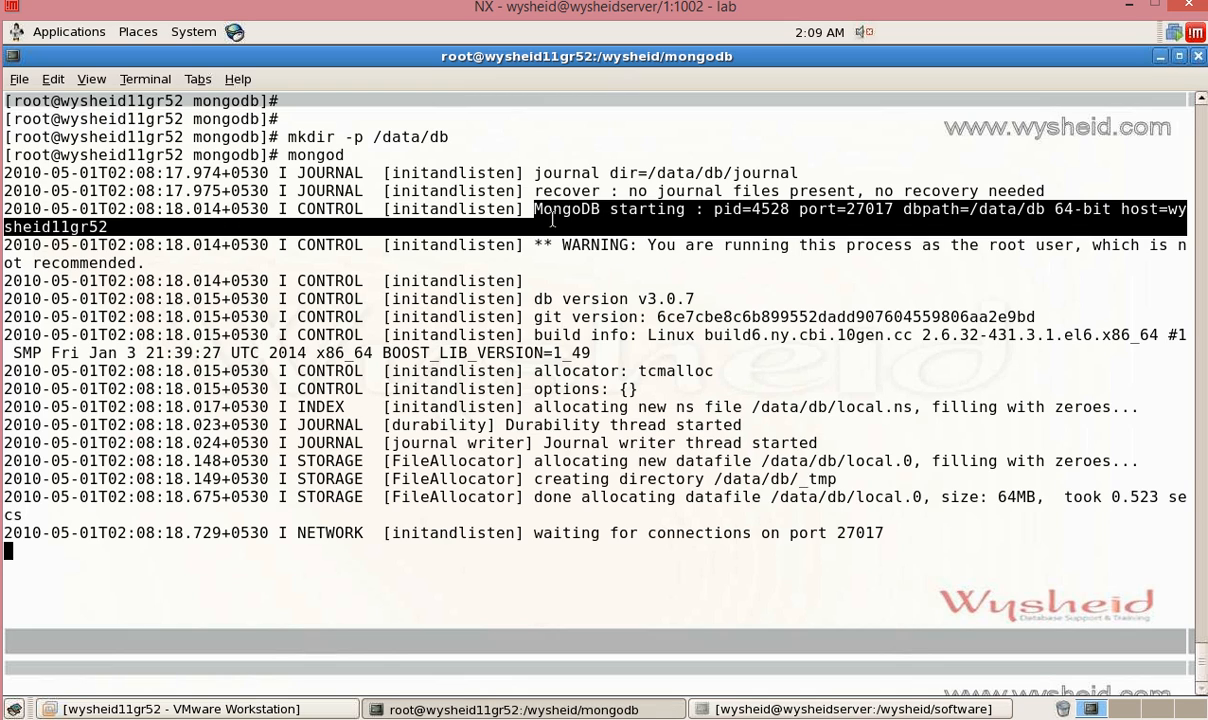
pyautogui.moveTo(558, 445)
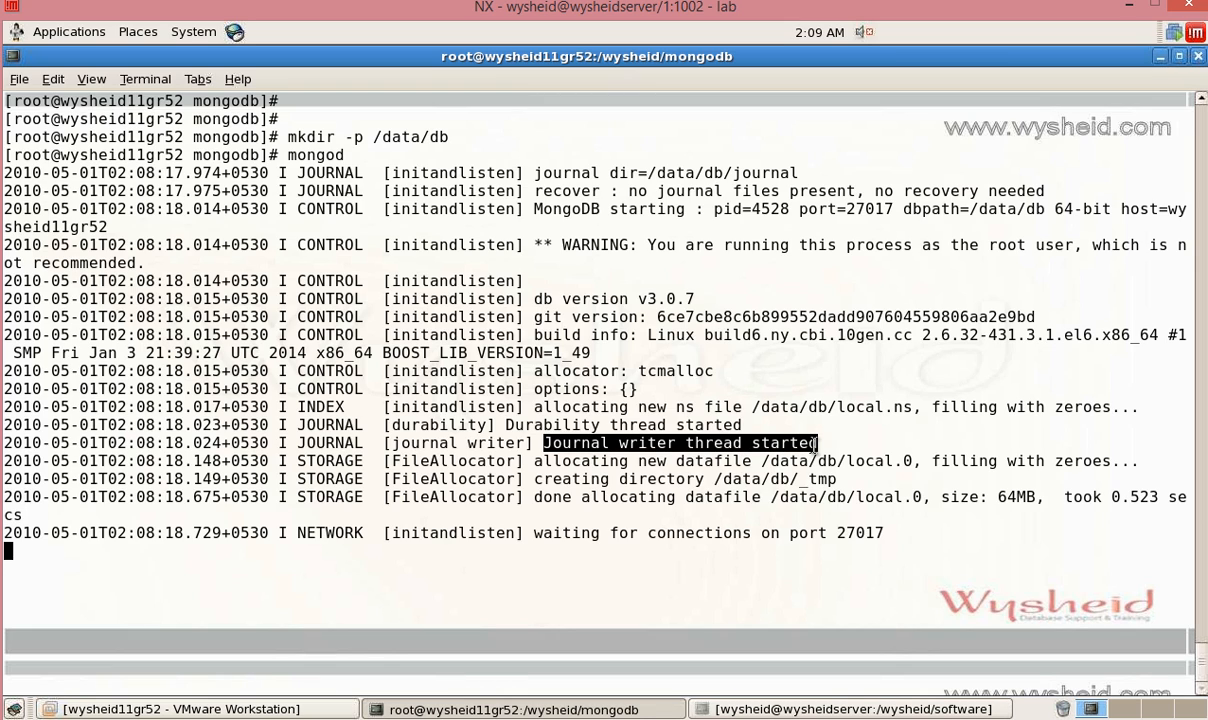
pyautogui.moveTo(551, 533)
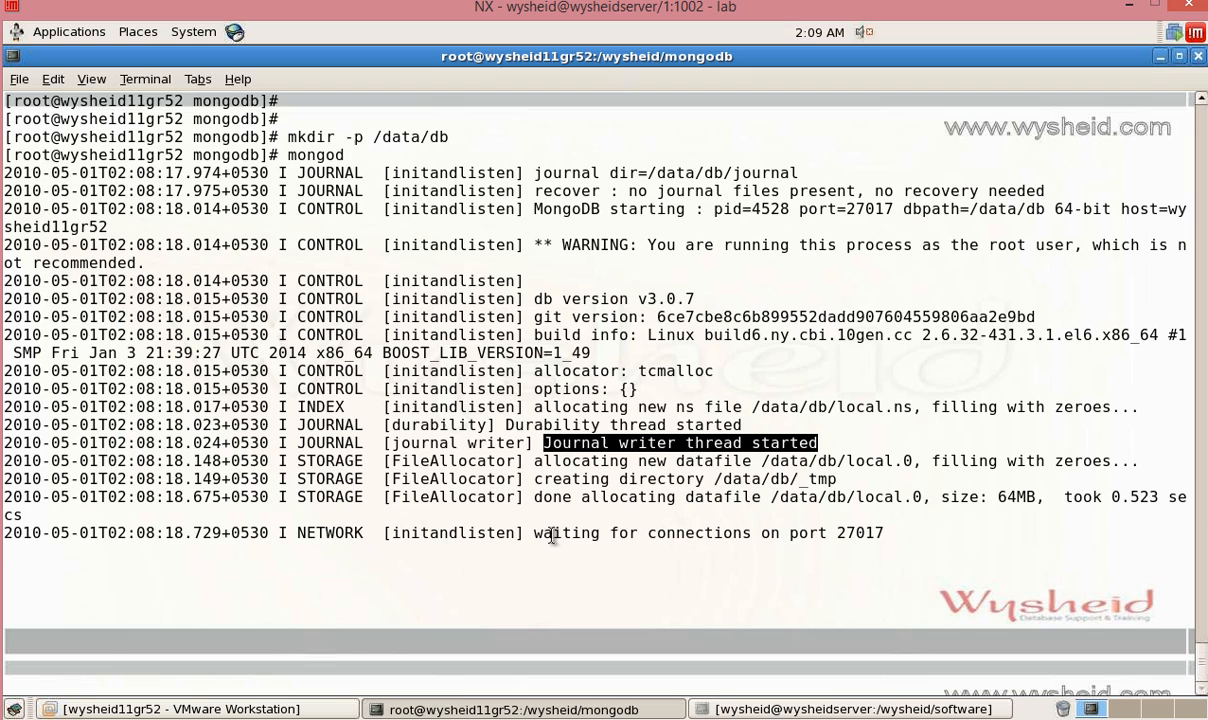
pyautogui.doubleClick(552, 532)
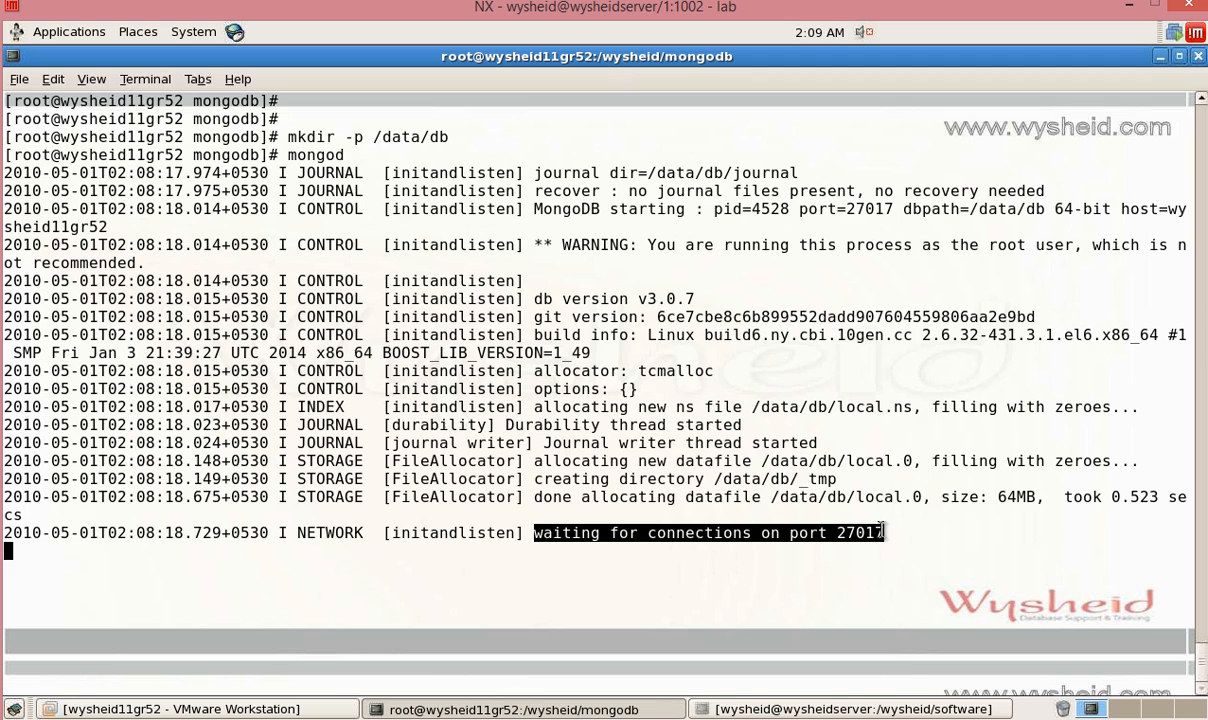
pyautogui.press('ctrl+c')
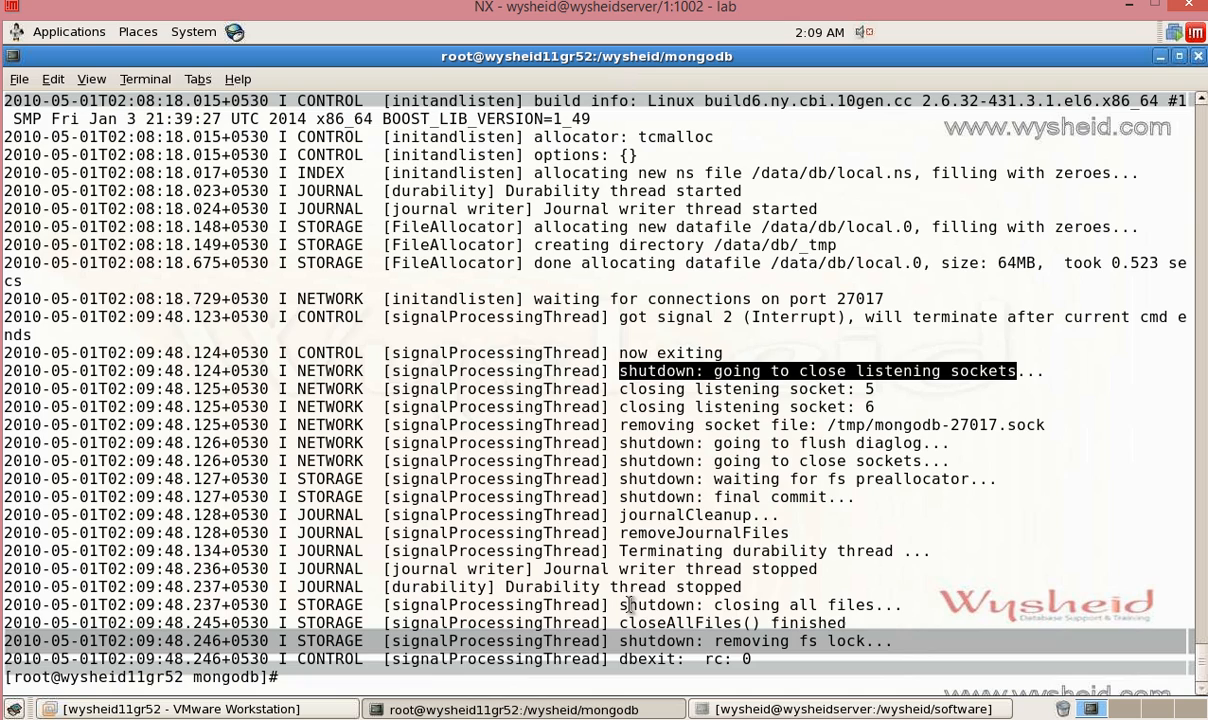
# Return to a clean prompt in /wysheid/mongodb after the mongod shutdown log
pyautogui.click(760, 605)
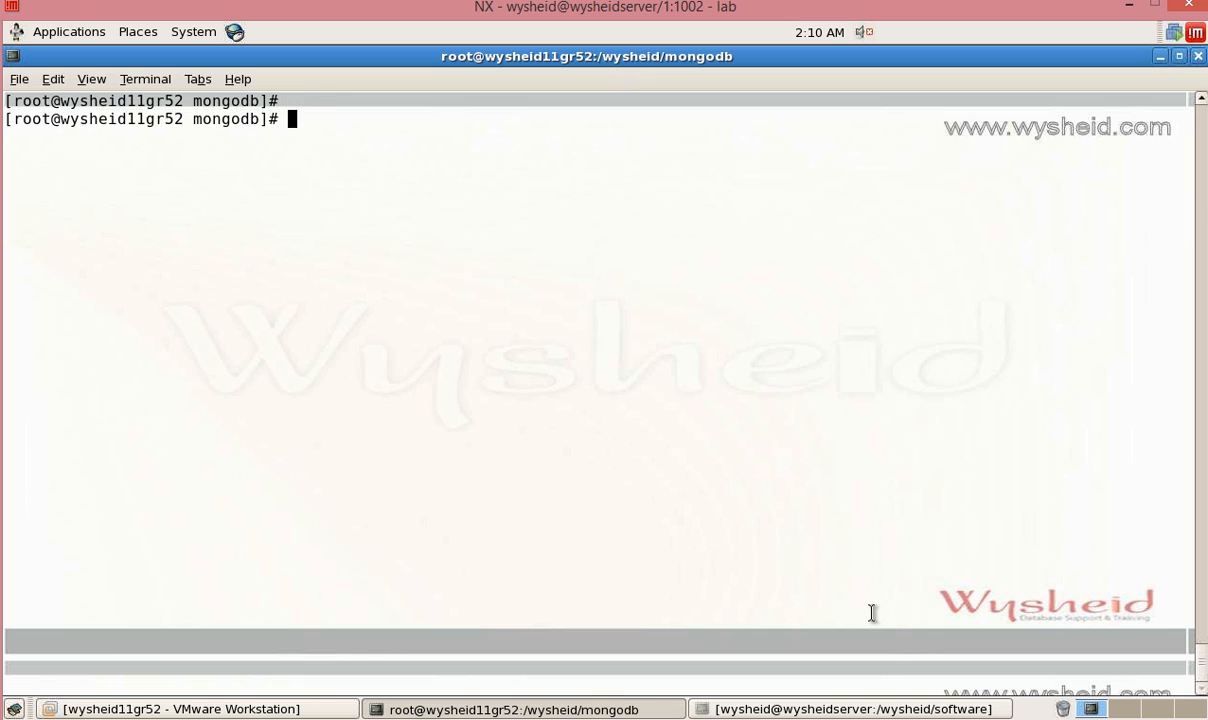
# Create the custom data folder with mkdir /wysheid/mogodbdata
pyautogui.write('mkdir /')
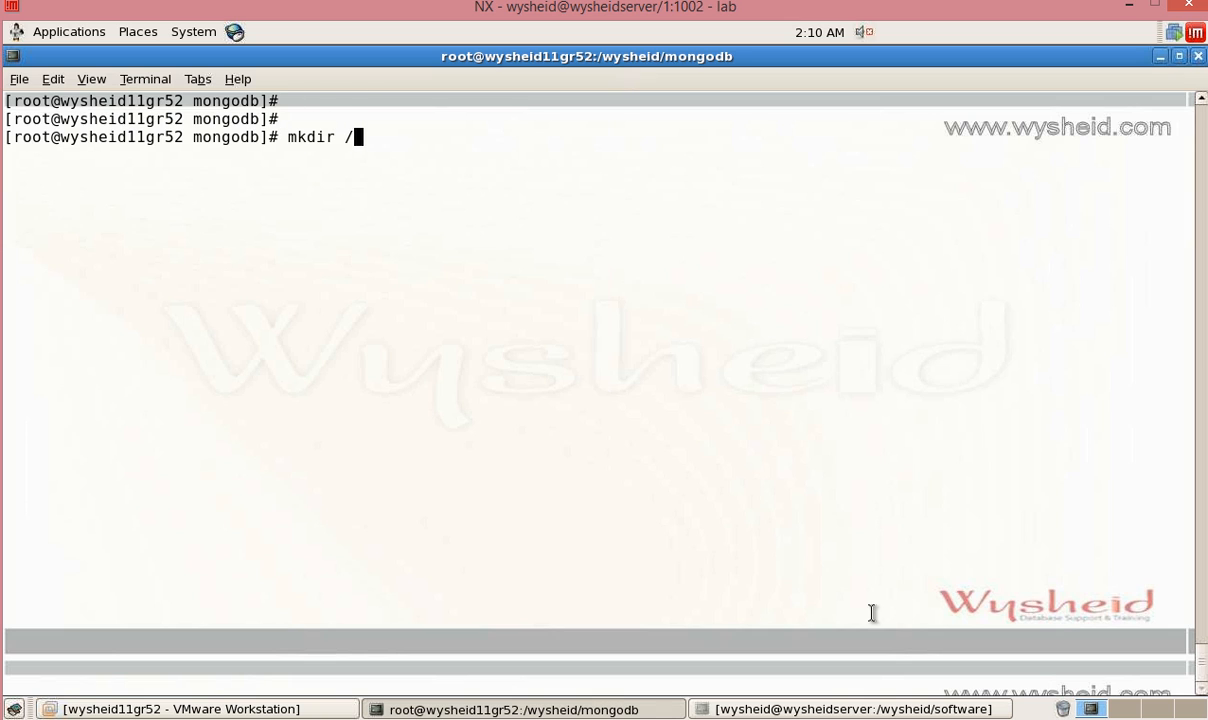
pyautogui.write('wysheid/')
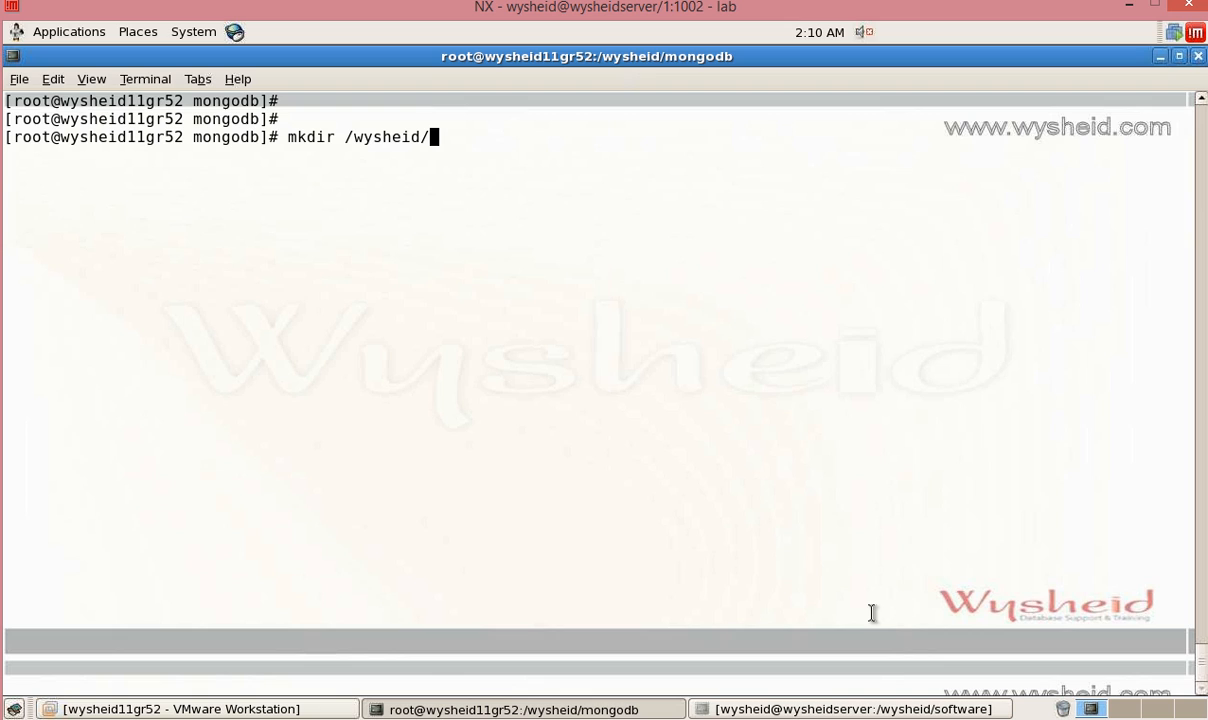
pyautogui.write('mogod')
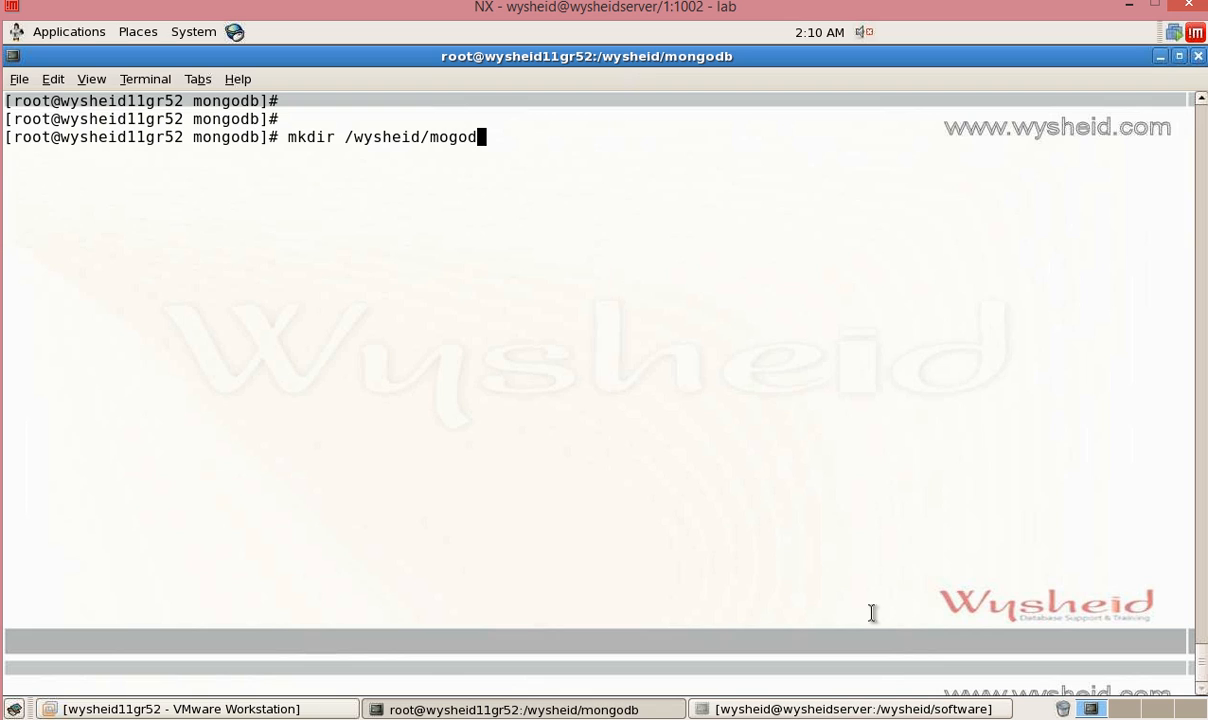
pyautogui.write('bdata')
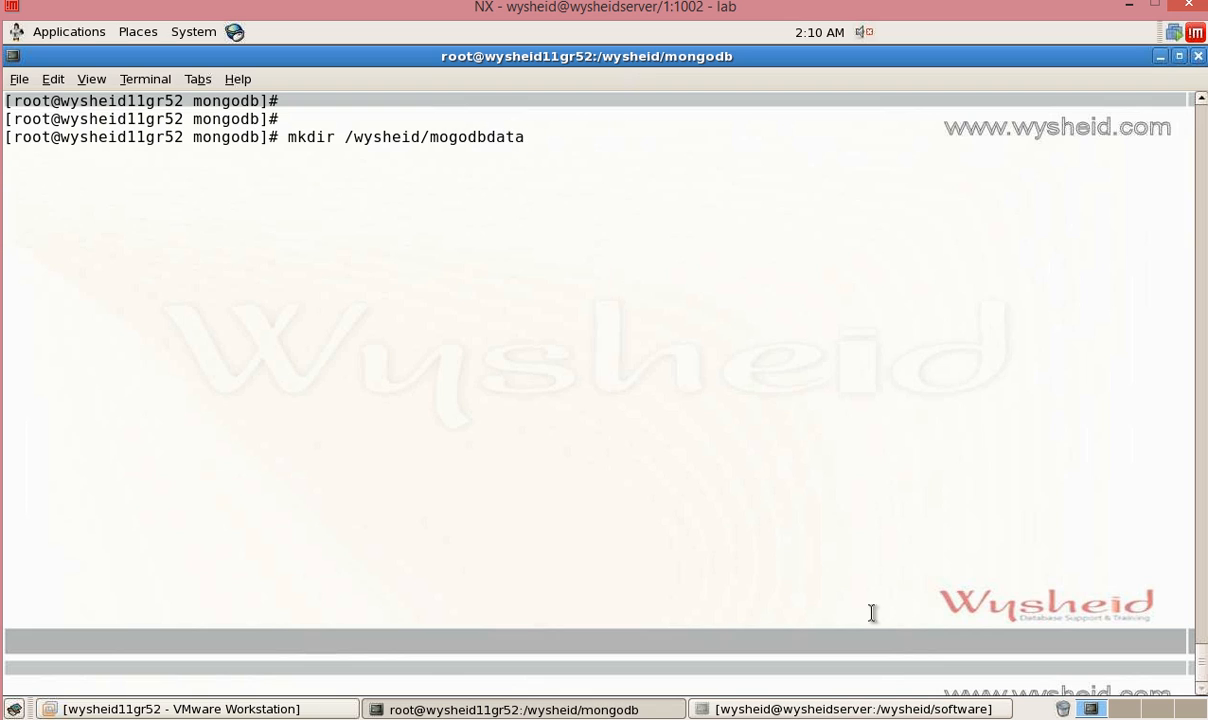
pyautogui.press('Return')
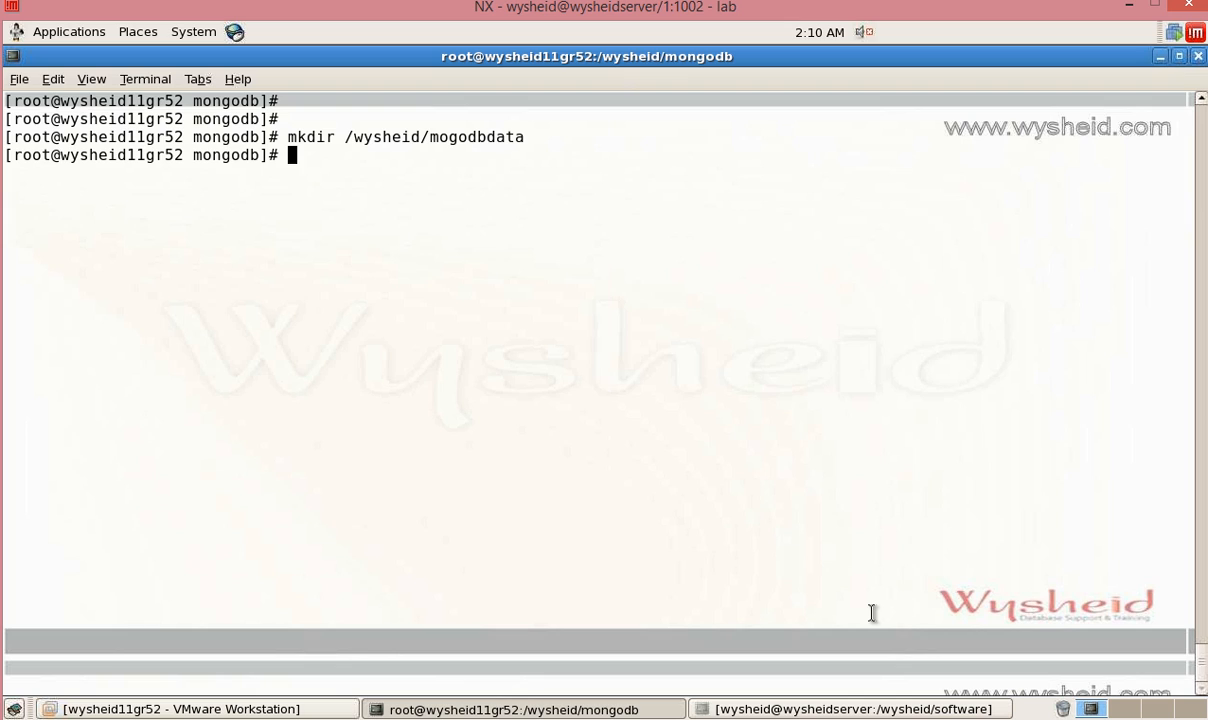
# Compose mongod -dbpath /wysheid/mogodbdata/, correcting the mistyped folder name
pyautogui.write('mo')
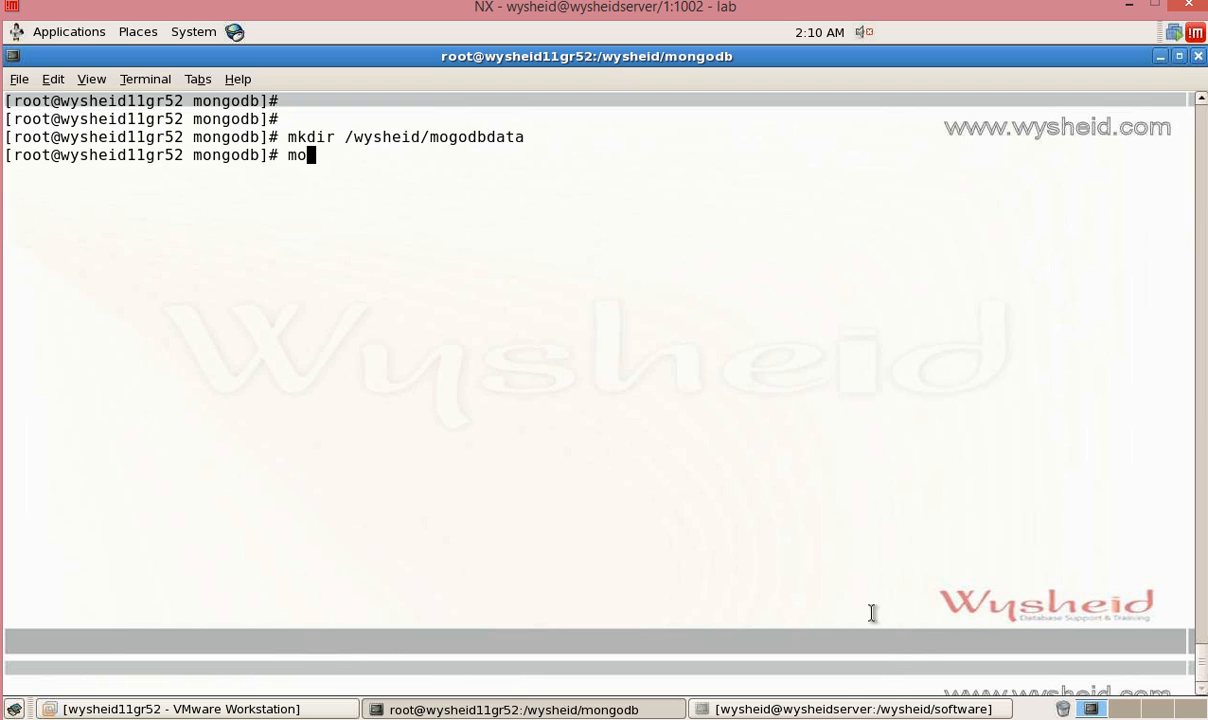
pyautogui.write('ngodb -db')
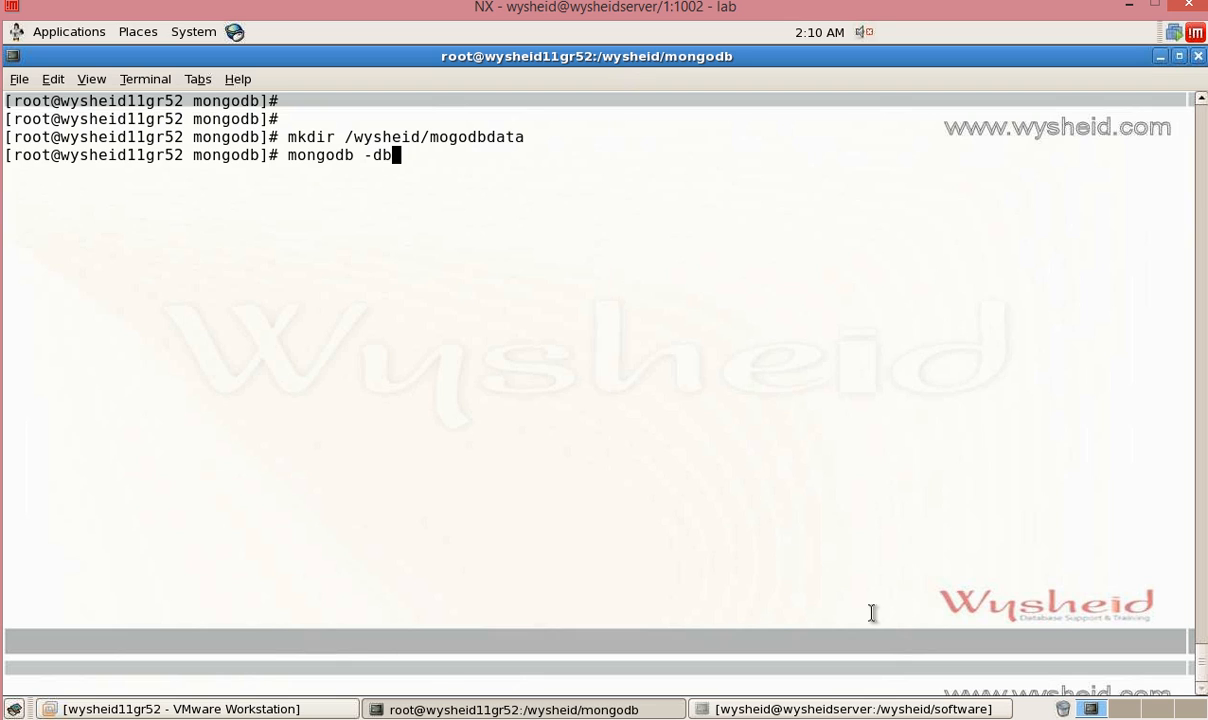
pyautogui.write('path')
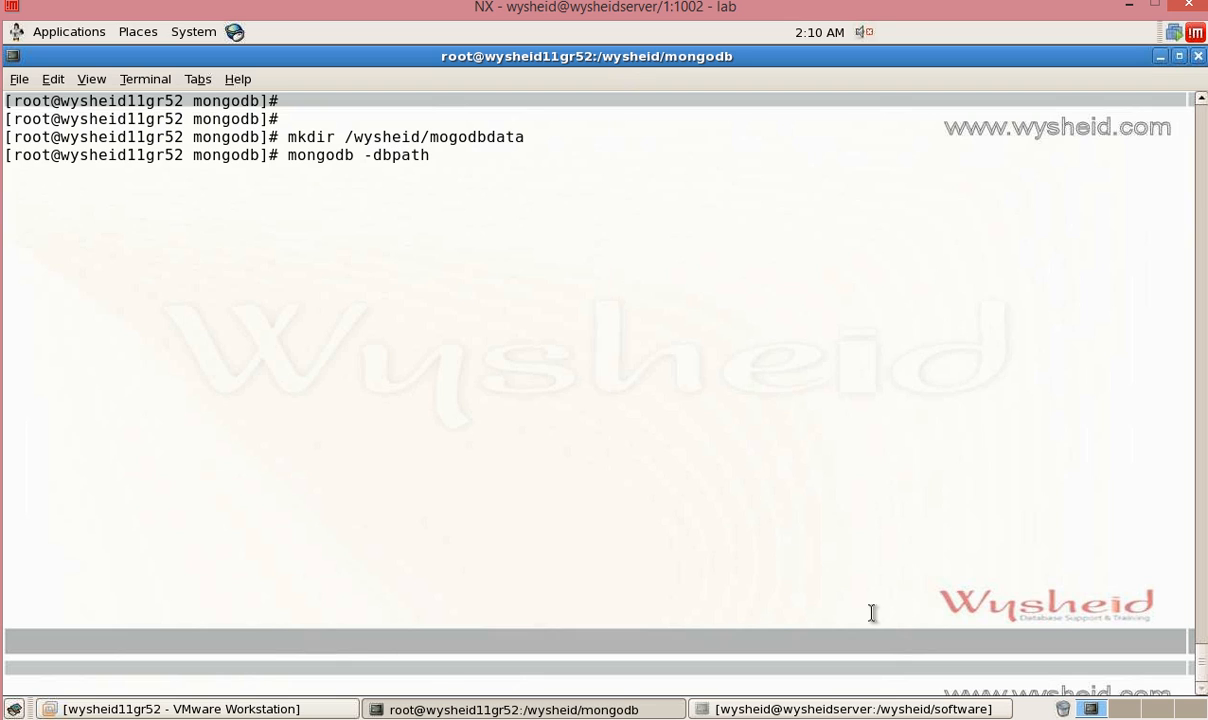
pyautogui.write('/wysheid')
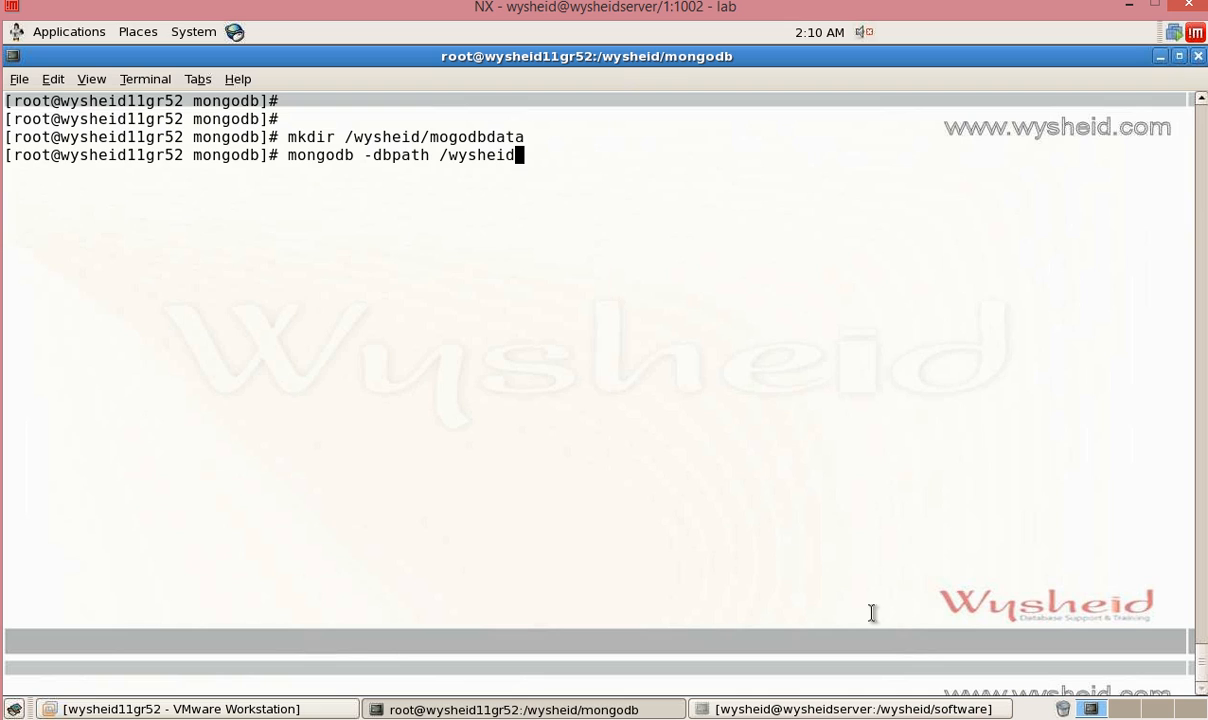
pyautogui.write('/mo')
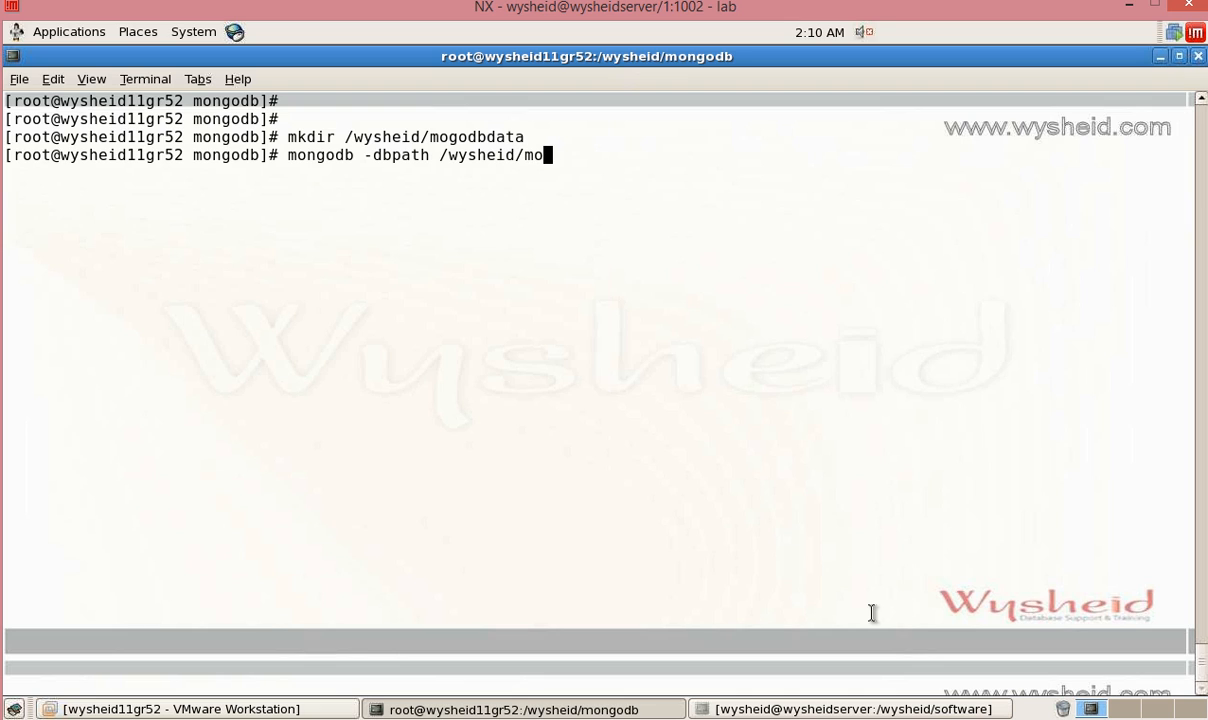
pyautogui.write('ngodbd')
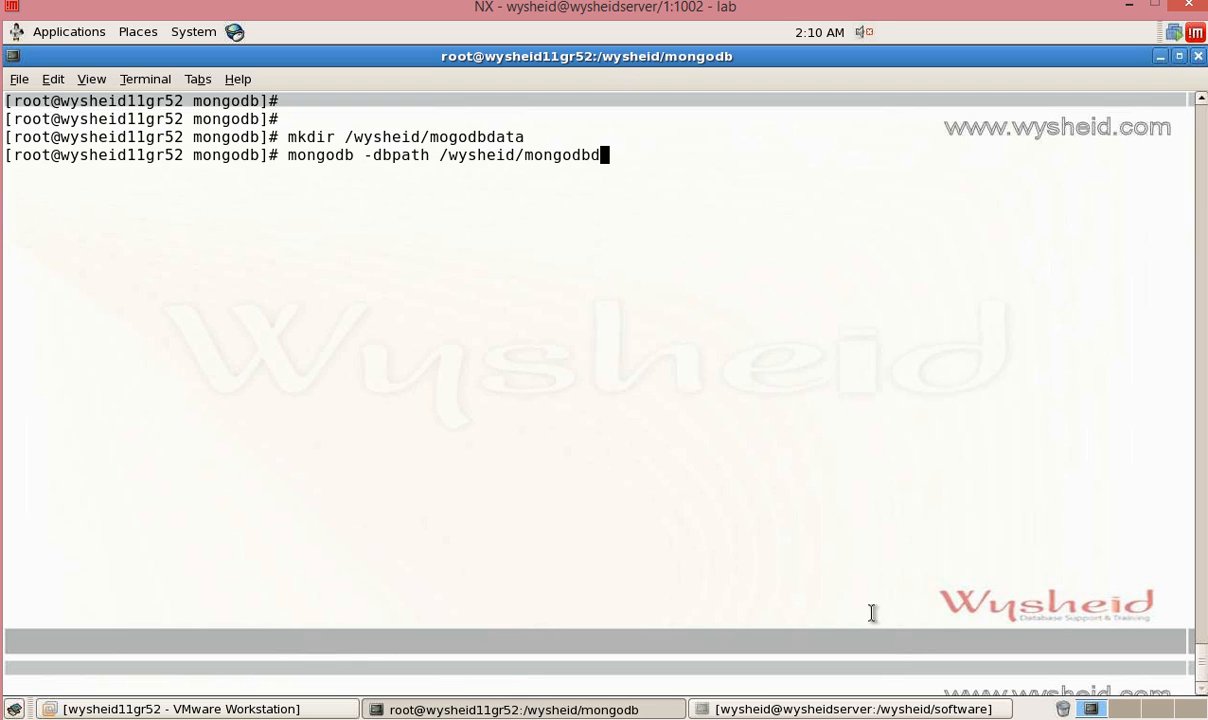
pyautogui.write('a')
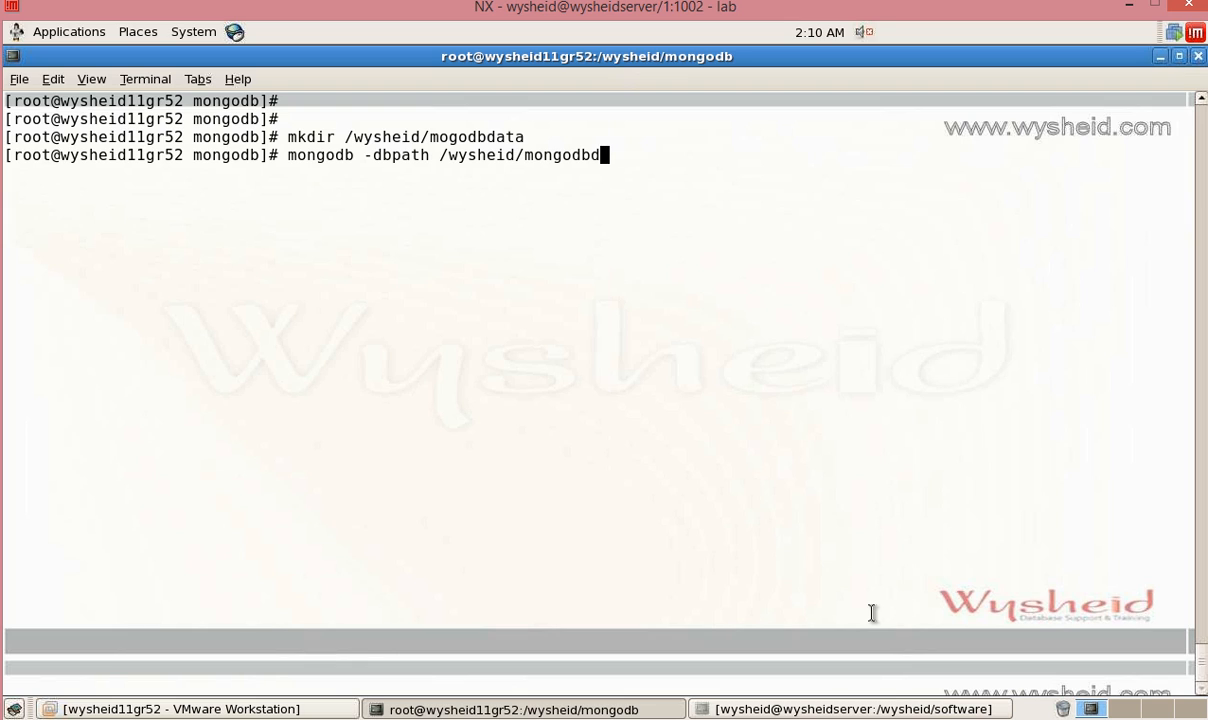
pyautogui.press('BackSpace')
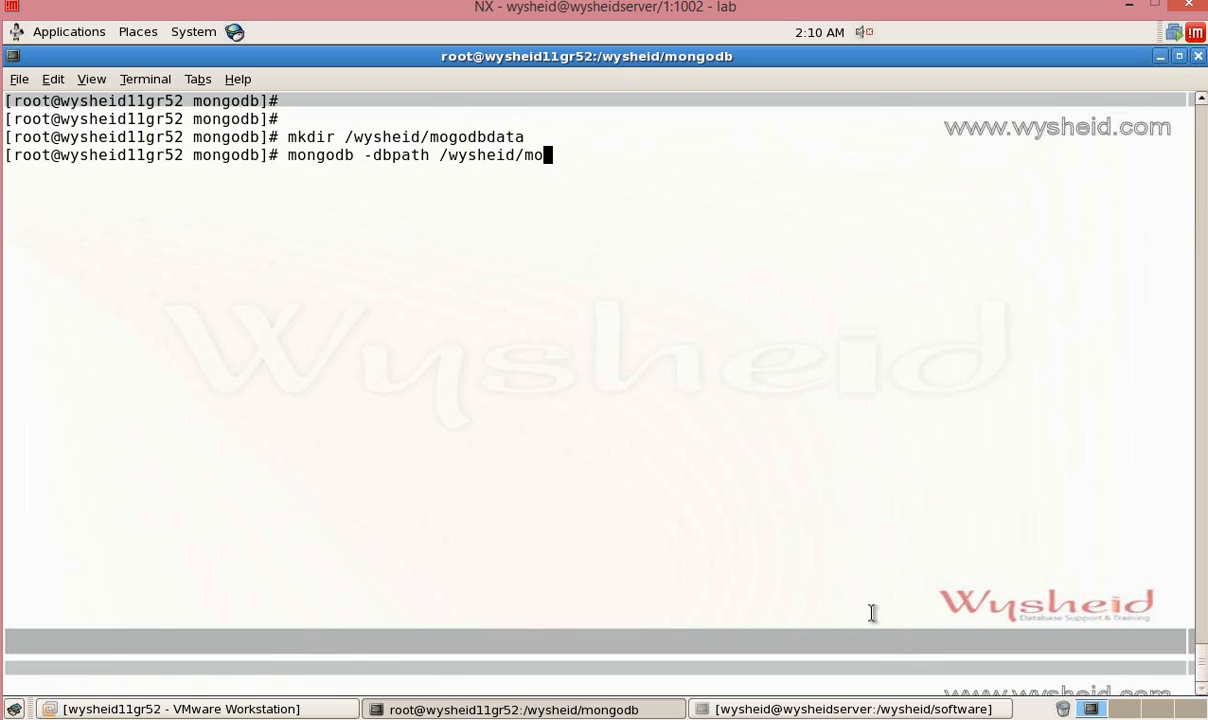
pyautogui.write('godbdata/')
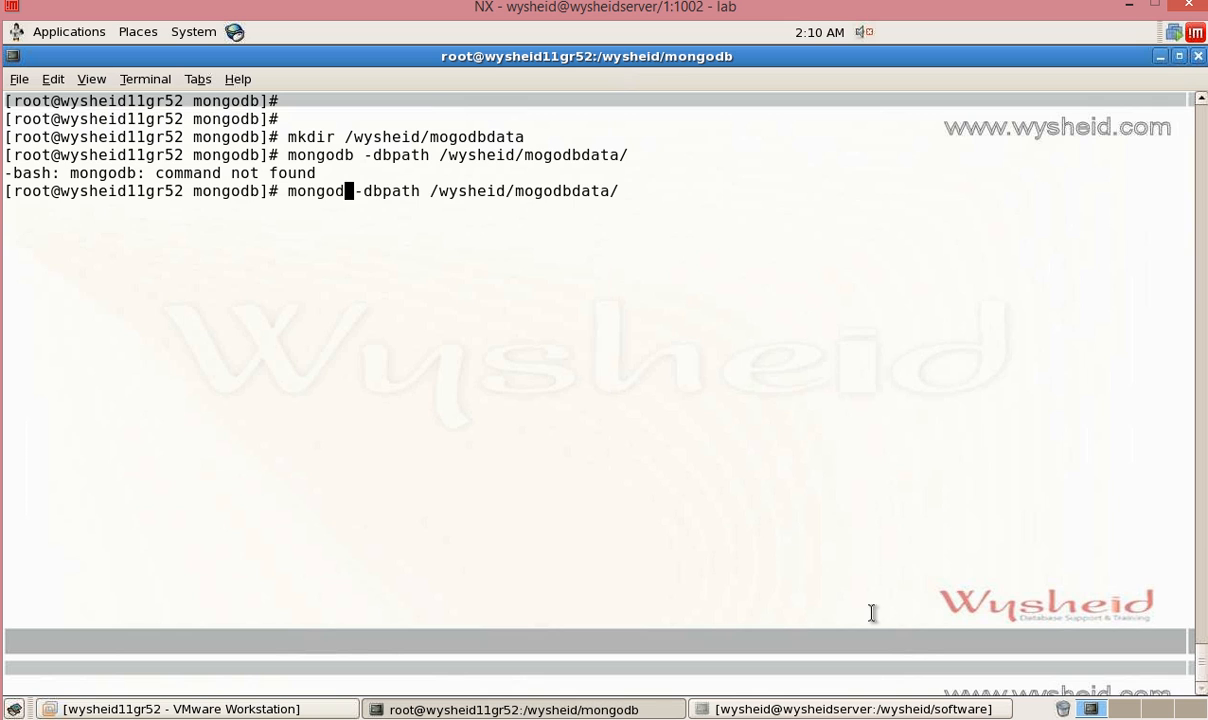
# Start mongod with /wysheid/mogodbdata as dbpath, waiting for connections on port 27017
pyautogui.press('Return')
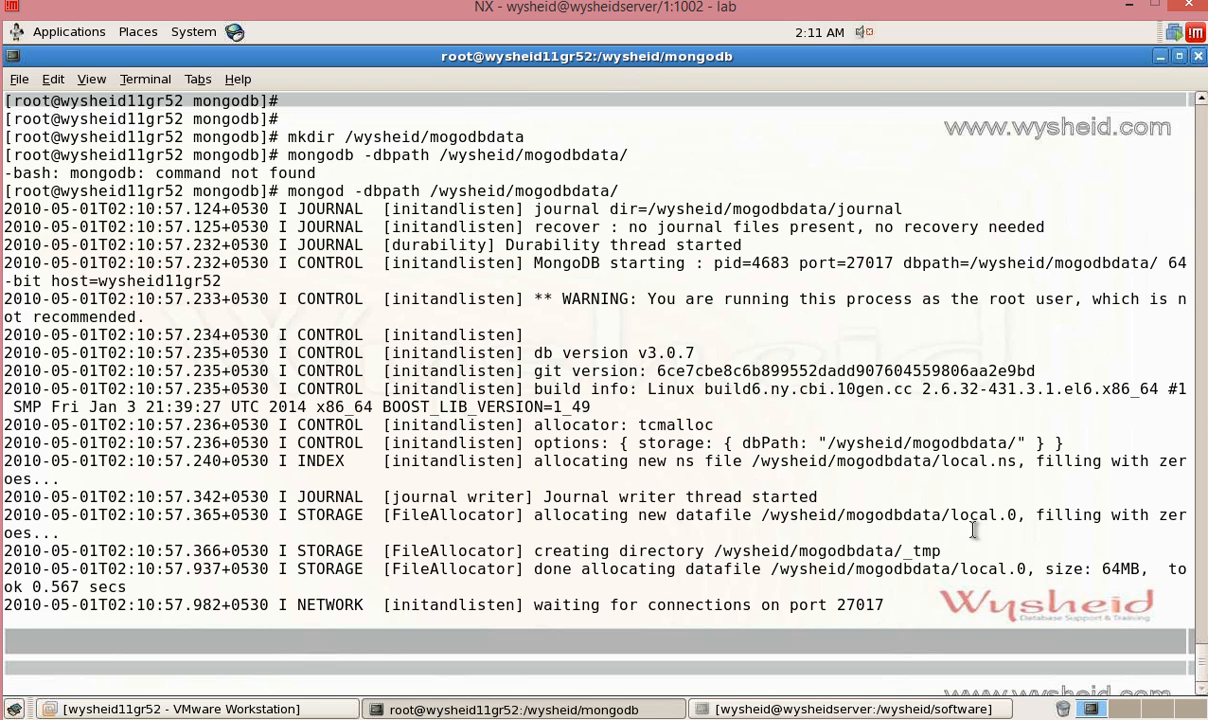
pyautogui.moveTo(366, 148)
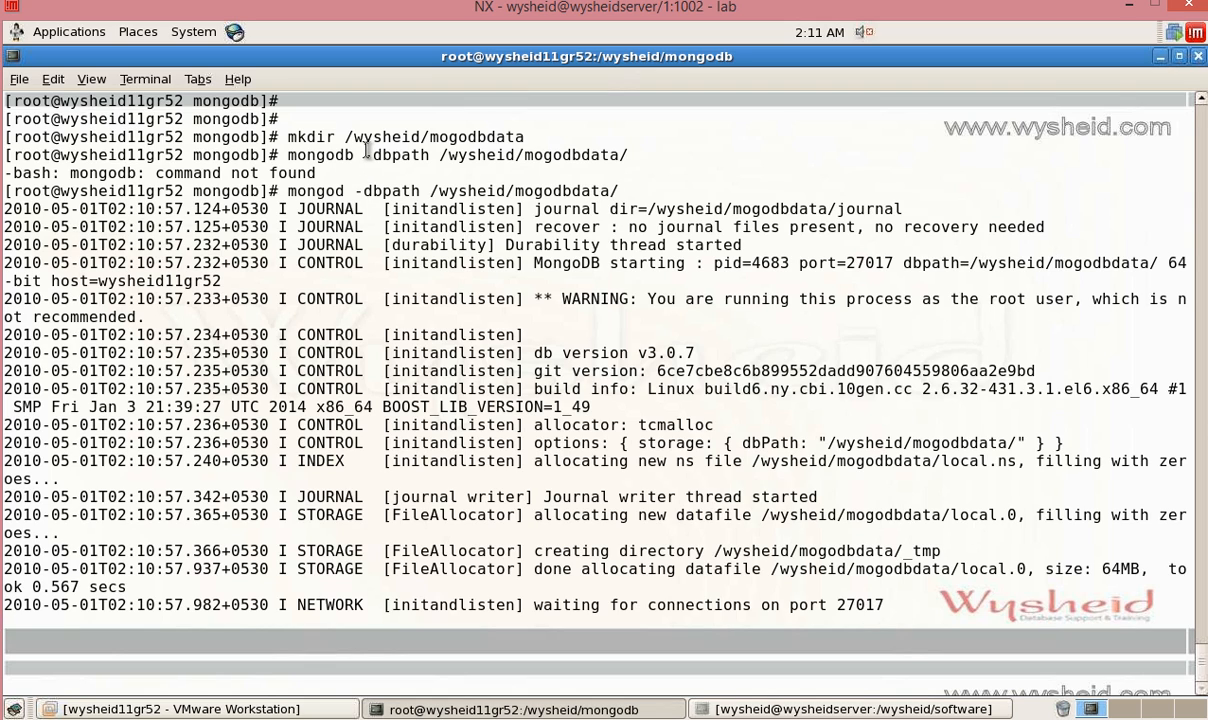